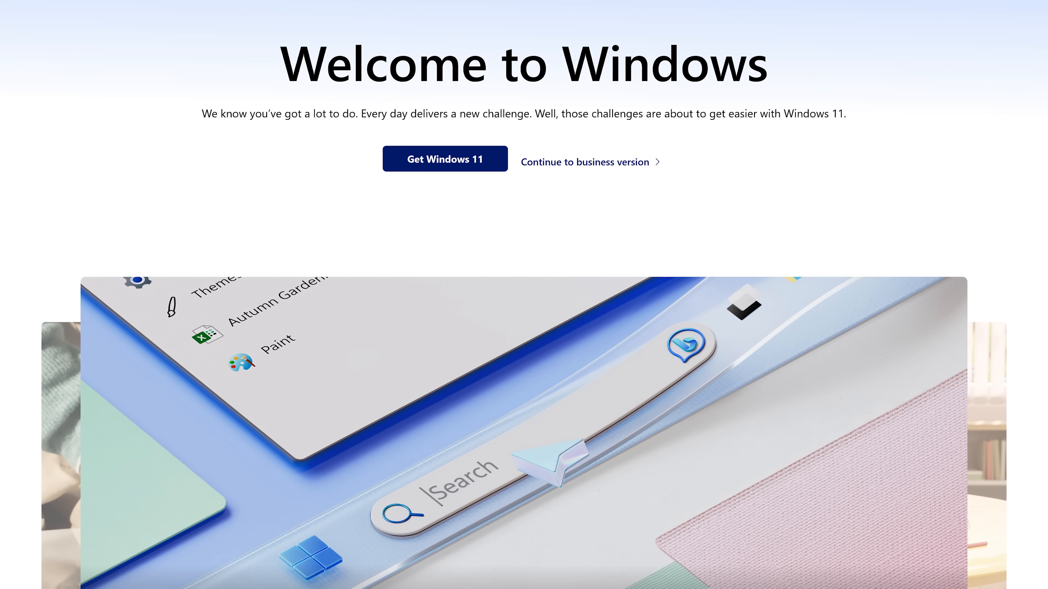
# - Scroll down the Windows welcome page before moving to the LinkedIn post
pyautogui.scroll(-3)
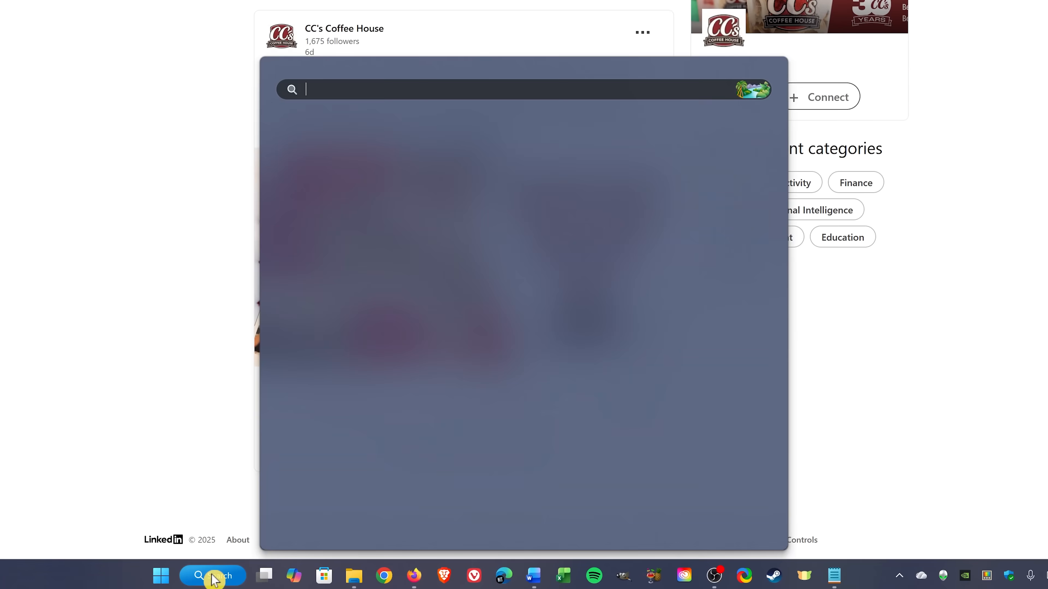
# - Find 'snipping Tool' via Windows search and launch it over the LinkedIn post
pyautogui.write('snipping Tool')
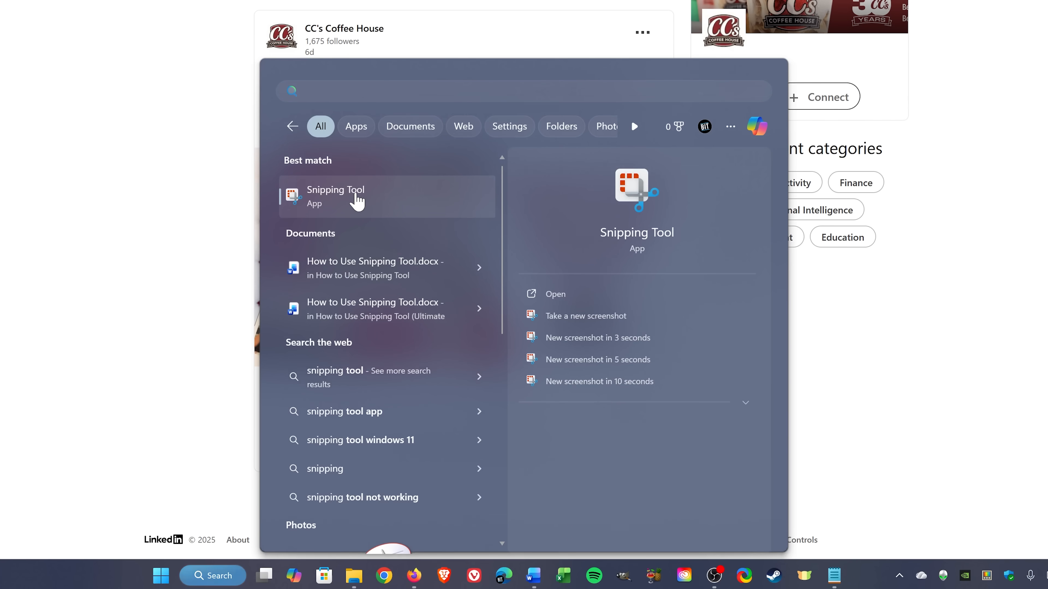
pyautogui.click(334, 196)
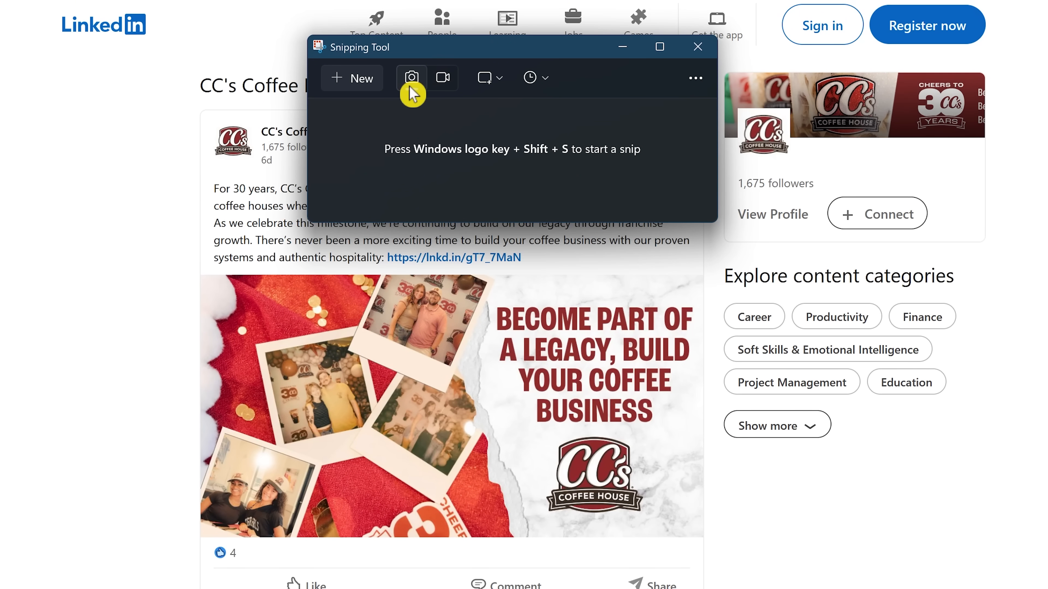
pyautogui.moveTo(485, 77)
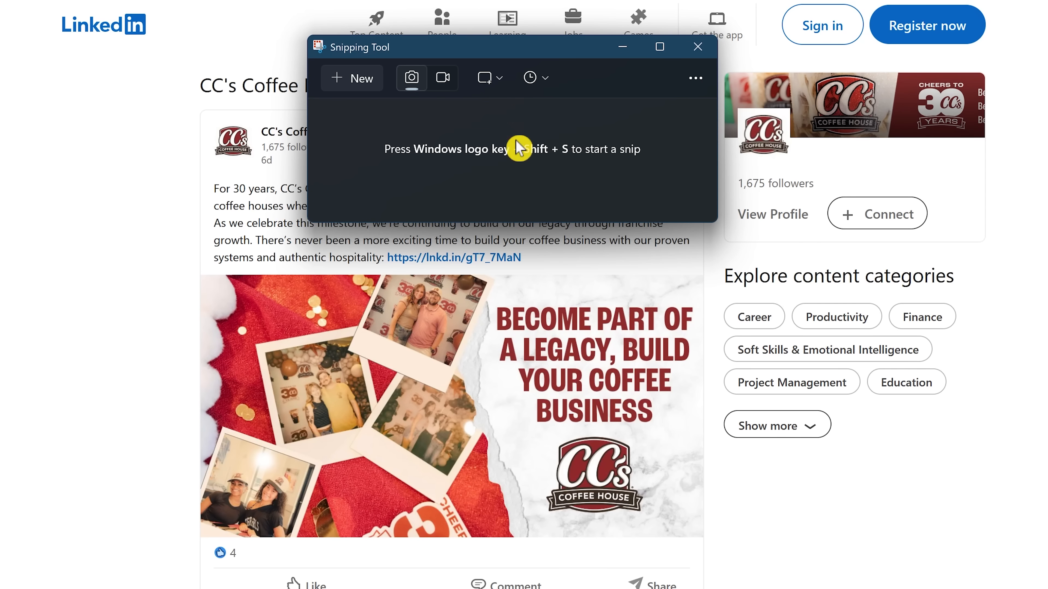
pyautogui.moveTo(525, 171)
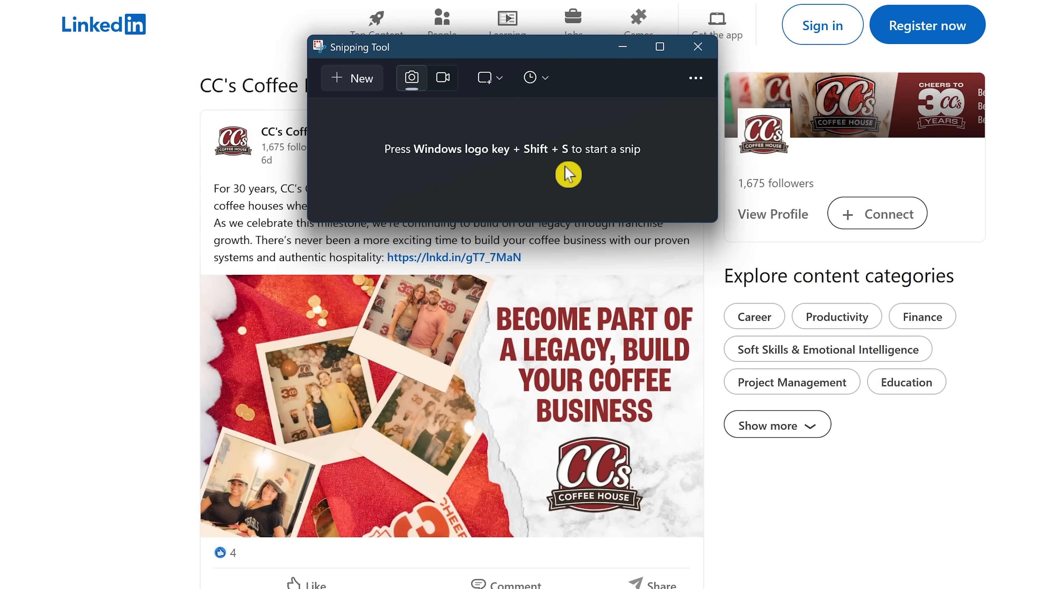
pyautogui.moveTo(366, 85)
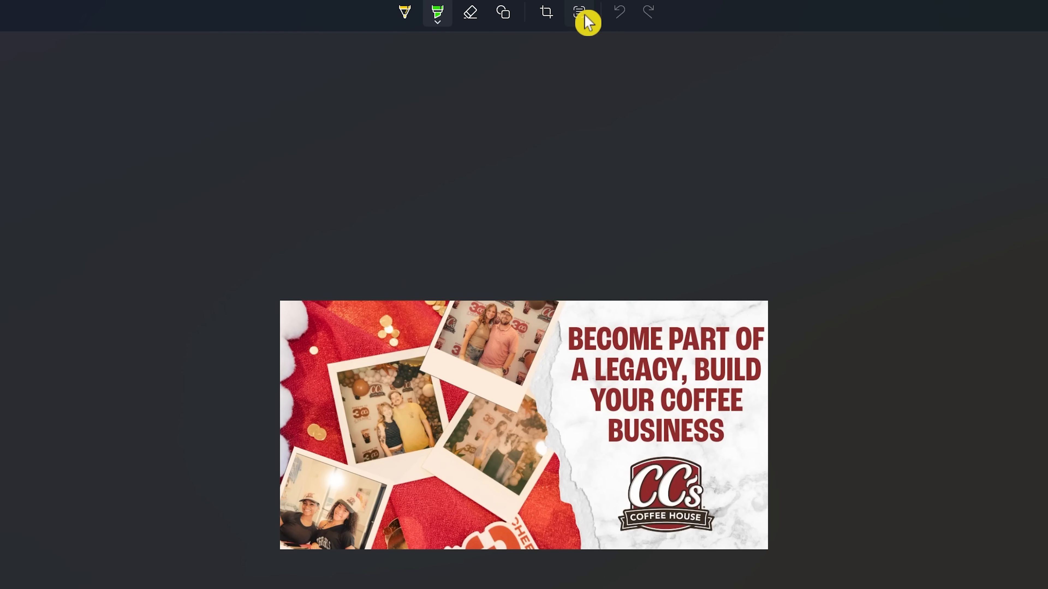
# - Run Text Actions on the snip and show the Quick redact options (email addresses, phone numbers)
pyautogui.click(578, 12)
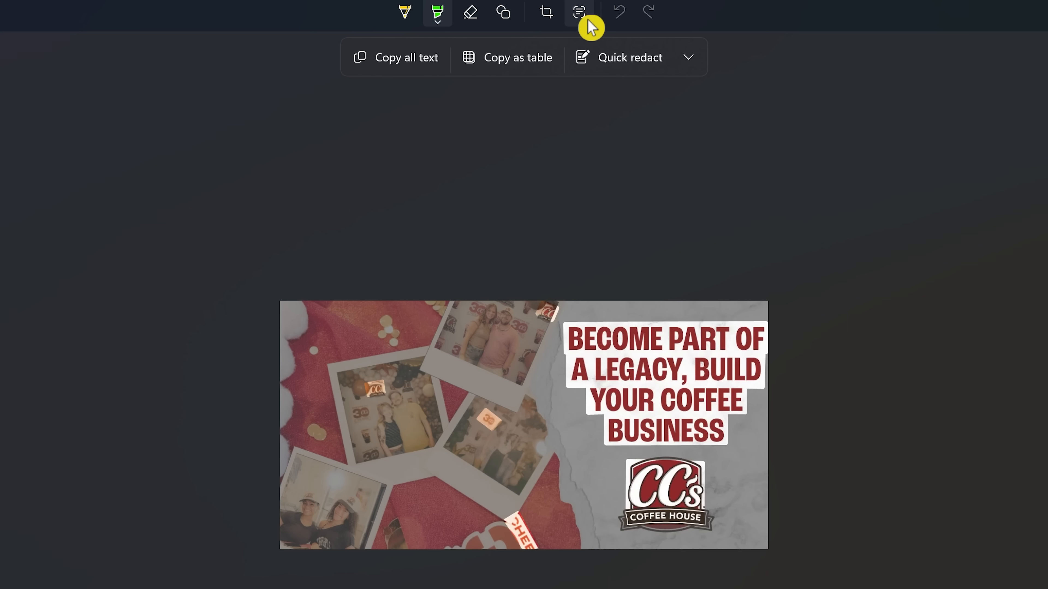
pyautogui.moveTo(406, 57)
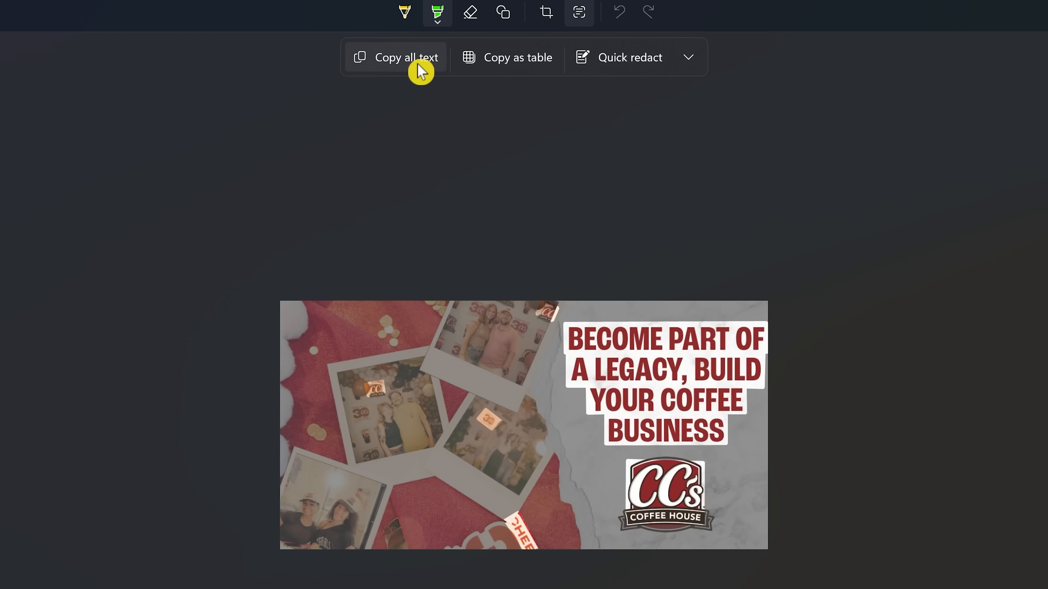
pyautogui.moveTo(648, 74)
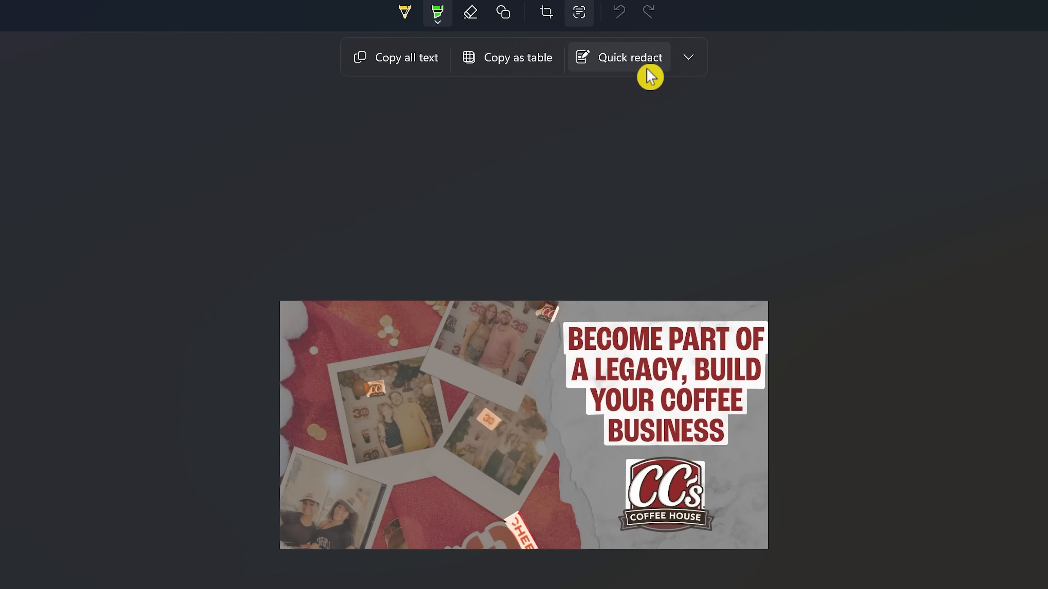
pyautogui.click(687, 57)
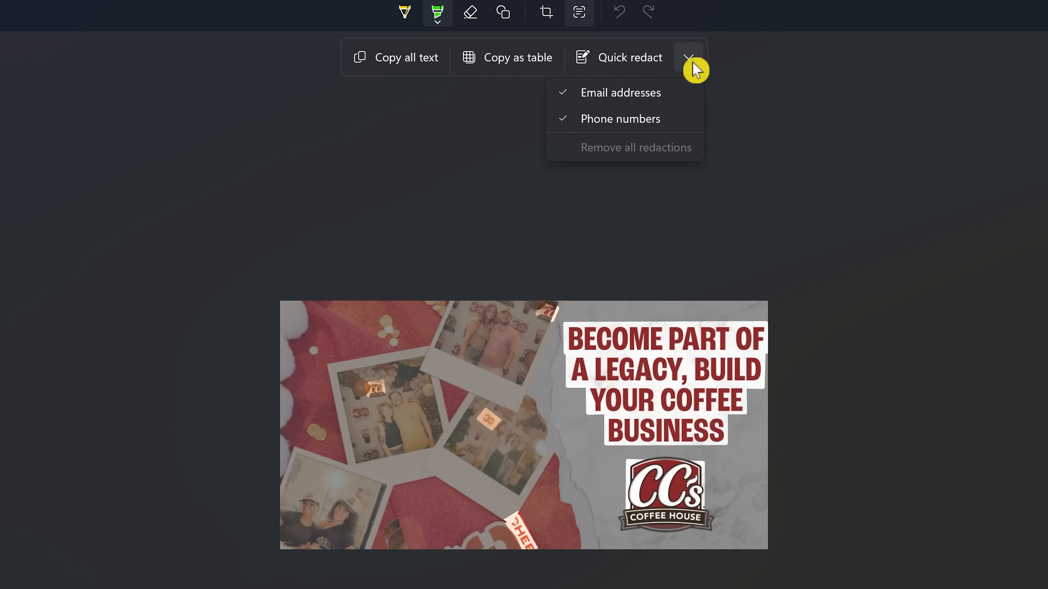
pyautogui.moveTo(395, 69)
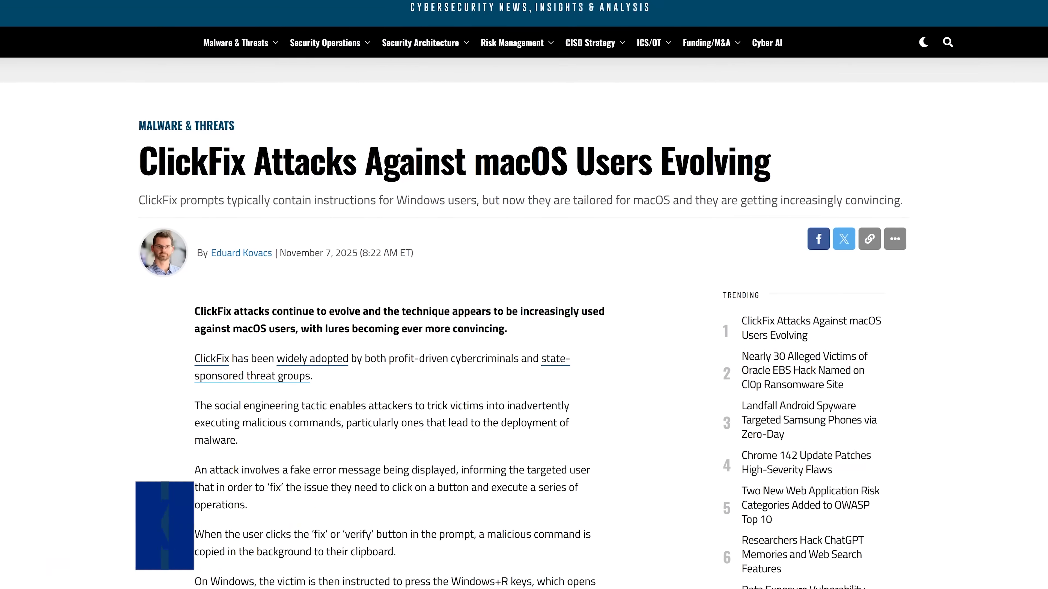
# - Highlight the ClickFix article's social engineering paragraph starting from the word 'The'
pyautogui.scroll(-3)
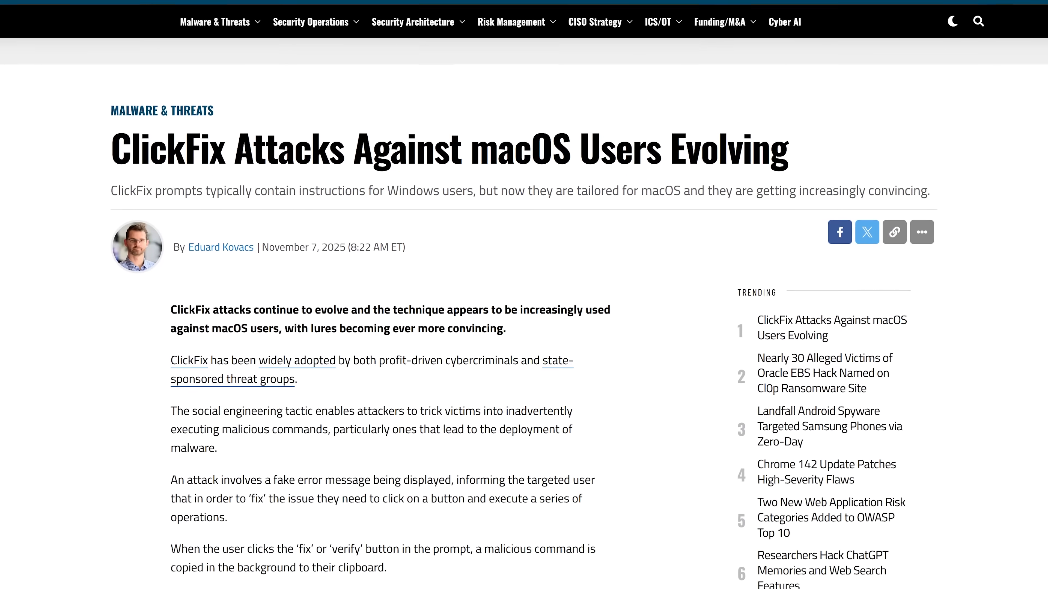
pyautogui.doubleClick(170, 413)
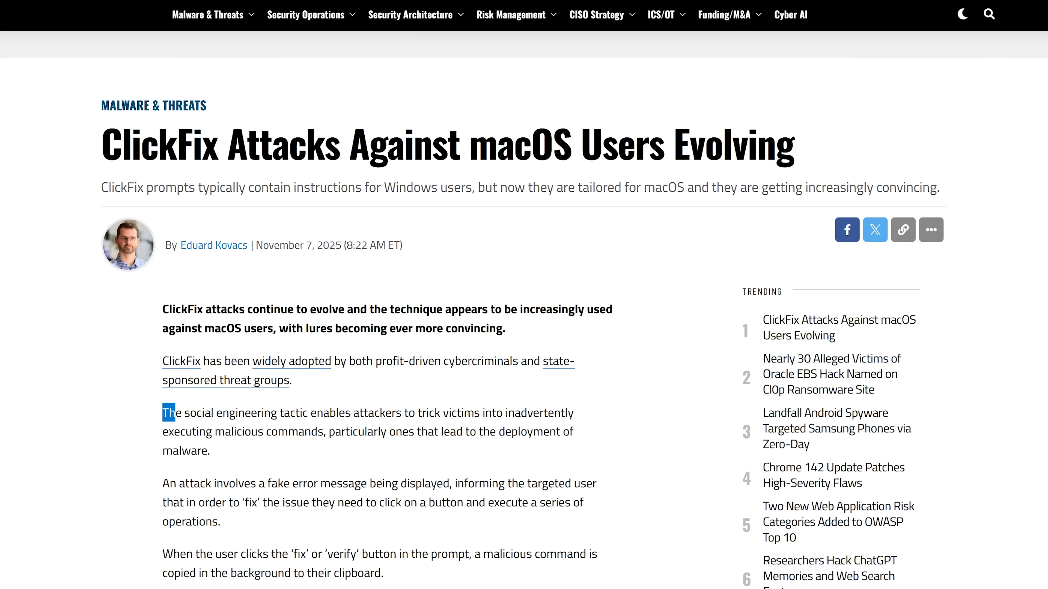
pyautogui.moveTo(166, 413); pyautogui.dragTo(207, 413)
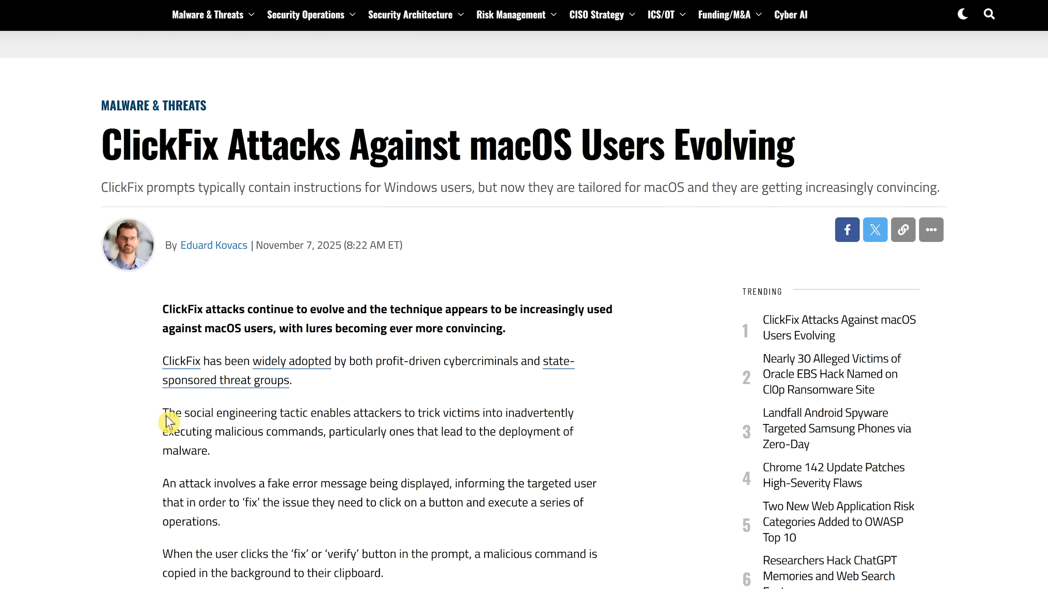
pyautogui.doubleClick(170, 413)
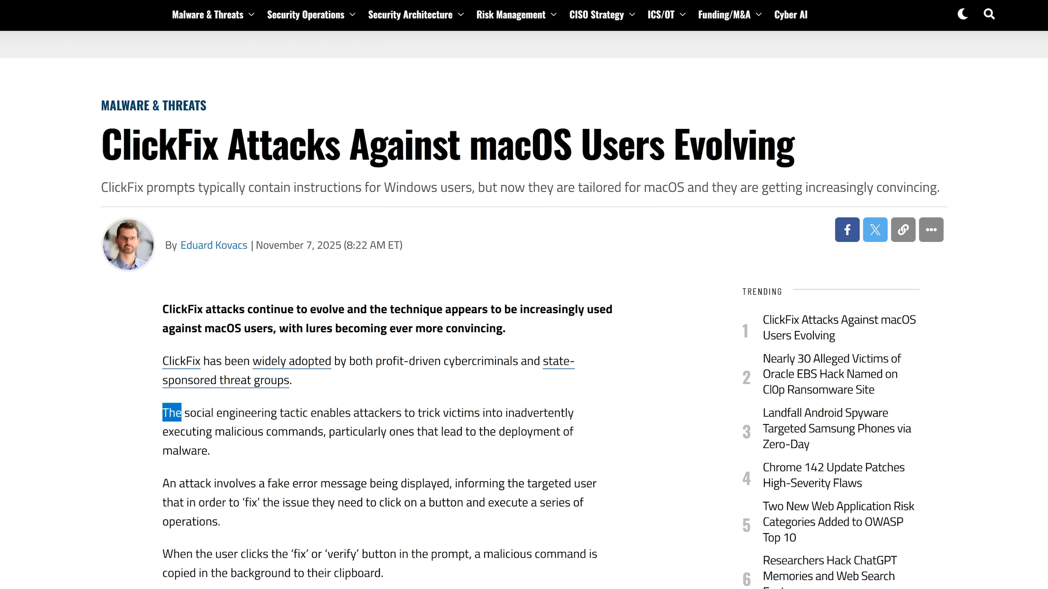
pyautogui.moveTo(182, 412); pyautogui.dragTo(227, 450)
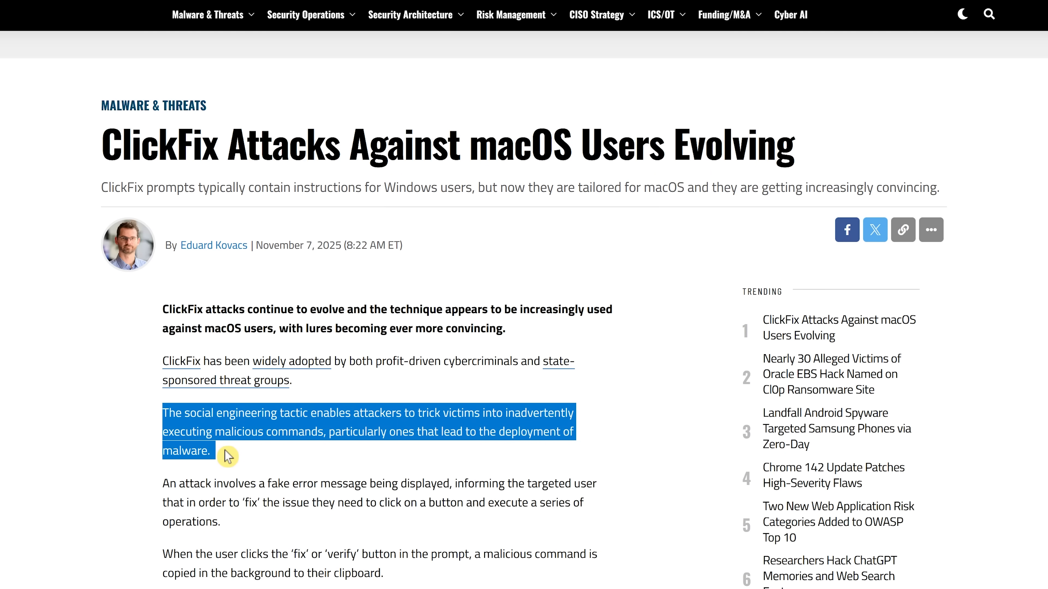
pyautogui.click(227, 456)
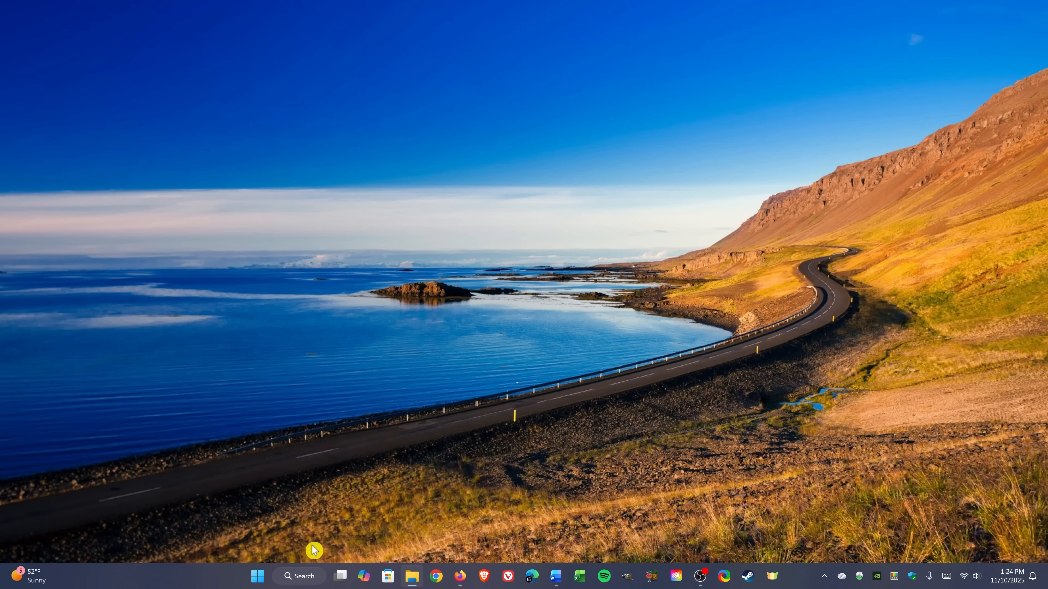
# - Launch Control Panel from Windows search and view all items as large icons
pyautogui.click(300, 577)
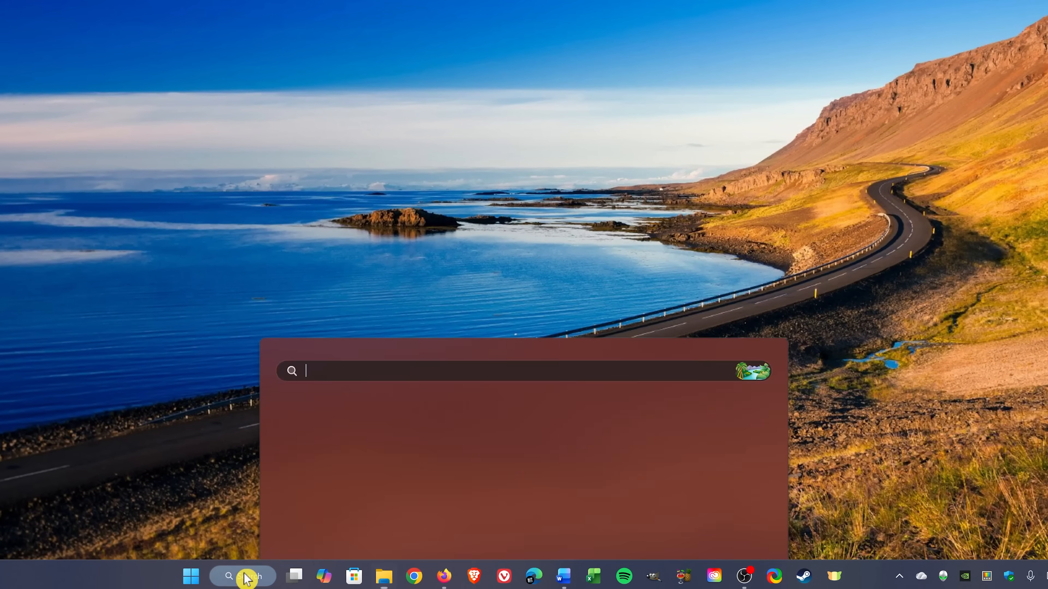
pyautogui.write('control panel')
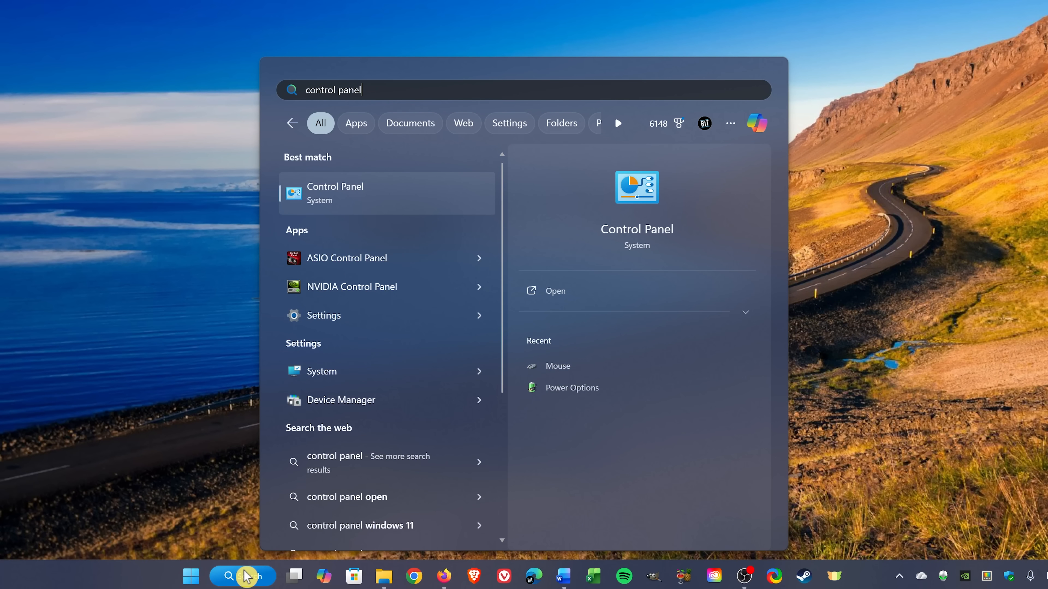
pyautogui.moveTo(380, 192)
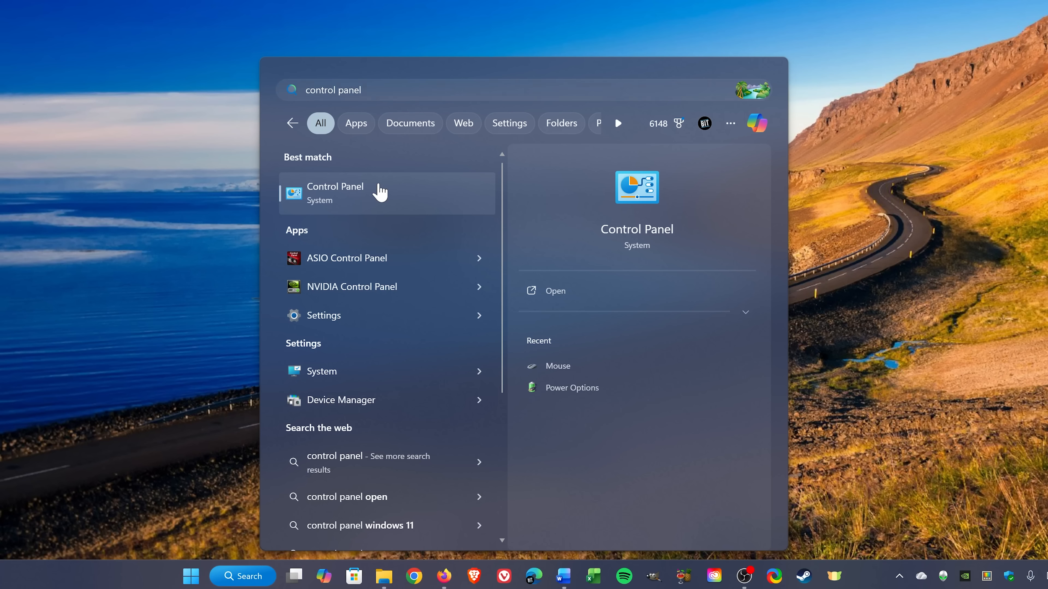
pyautogui.click(334, 192)
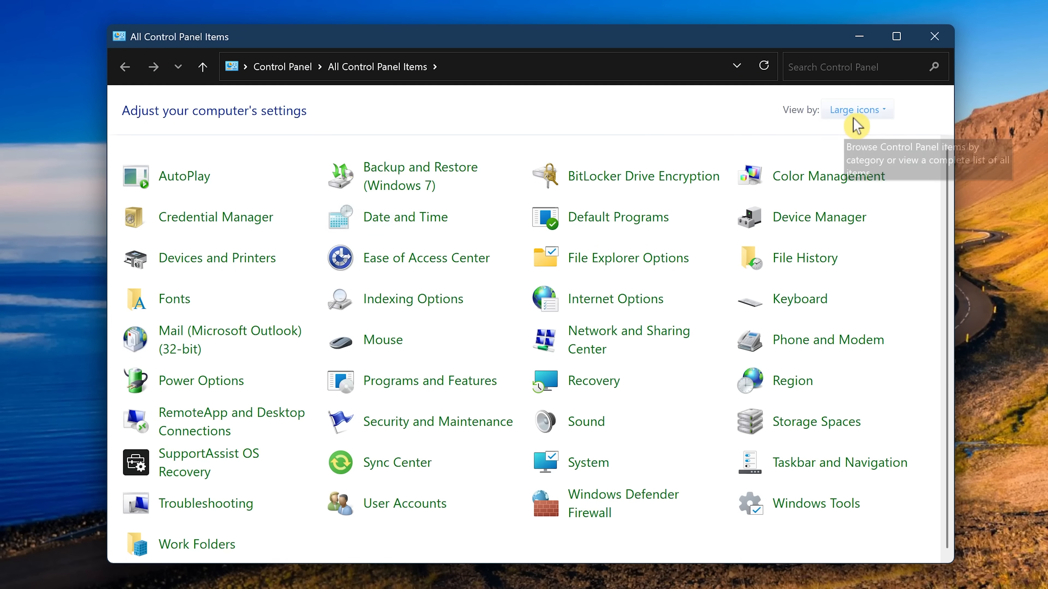
pyautogui.click(854, 110)
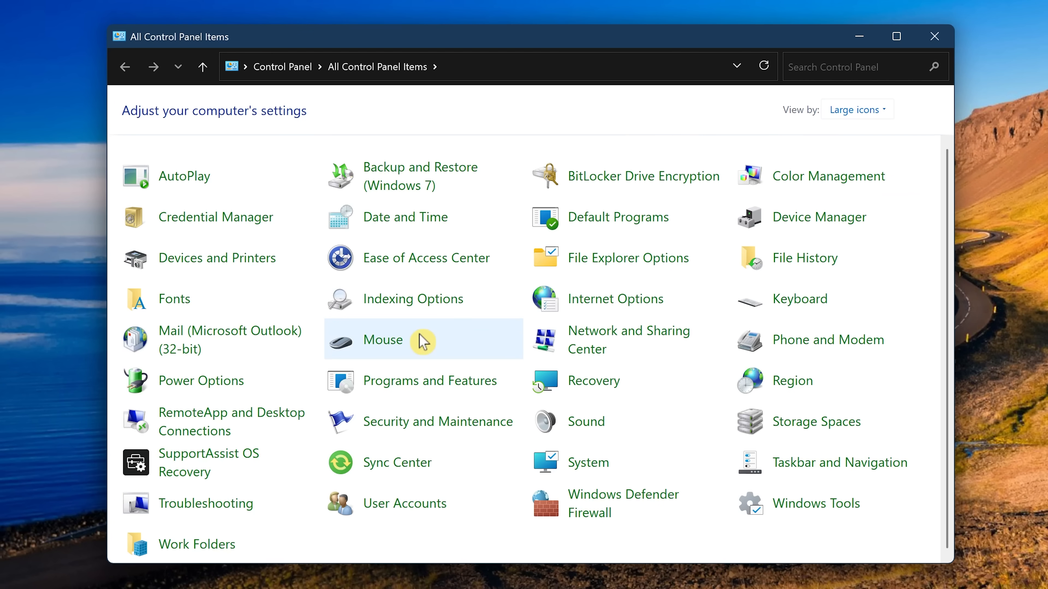
# - Enable ClickLock in Mouse Properties and adjust its hold-time slider
pyautogui.doubleClick(383, 340)
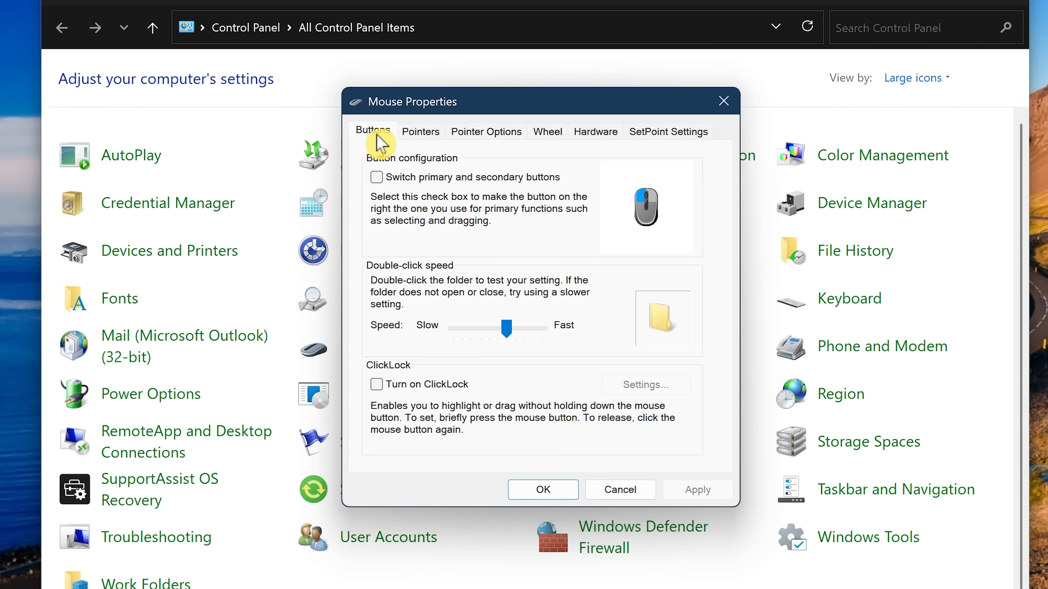
pyautogui.moveTo(389, 393)
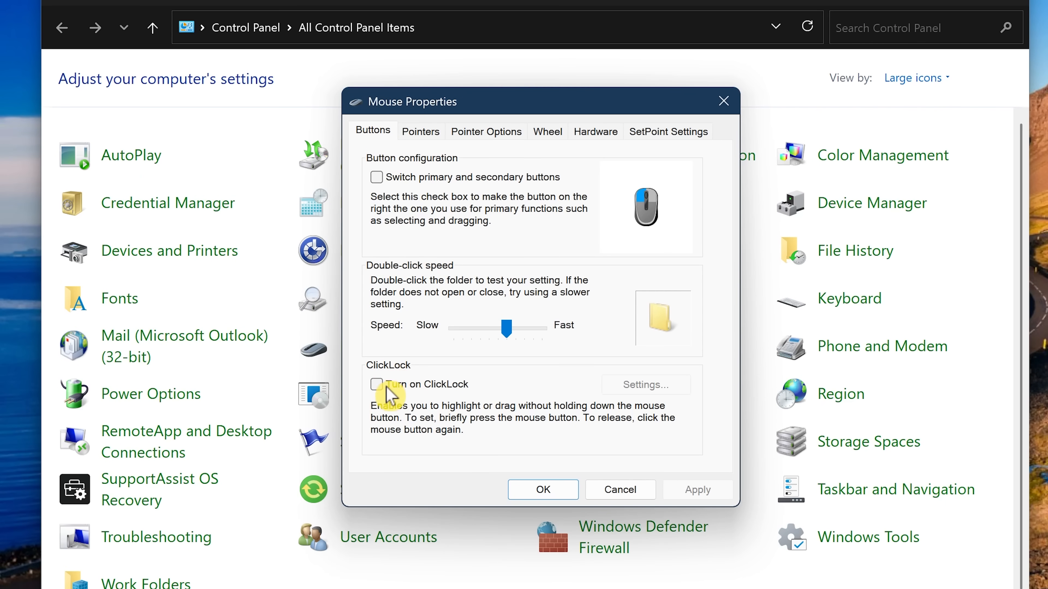
pyautogui.click(376, 383)
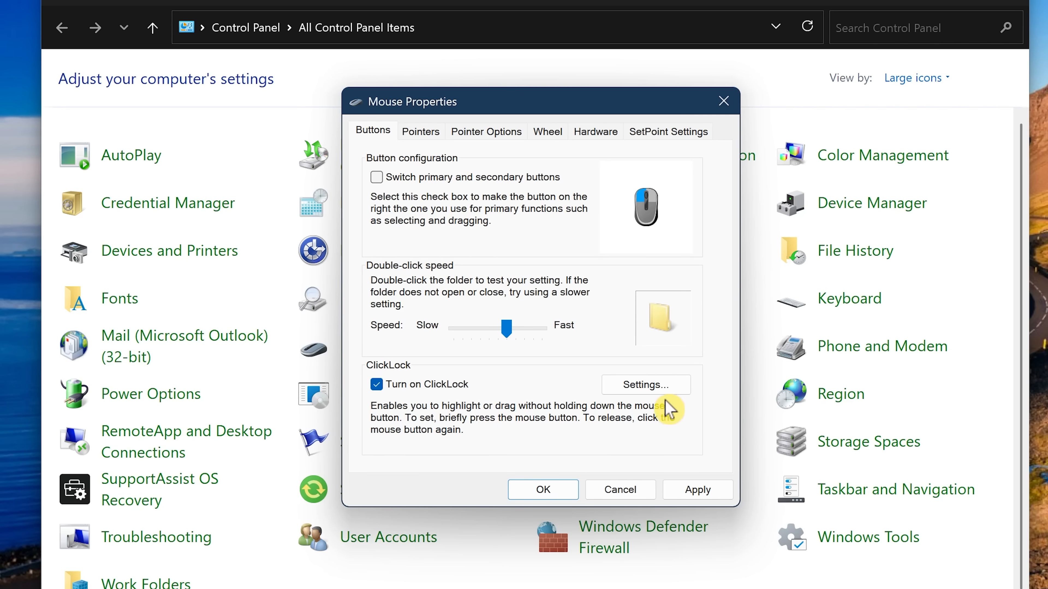
pyautogui.click(645, 384)
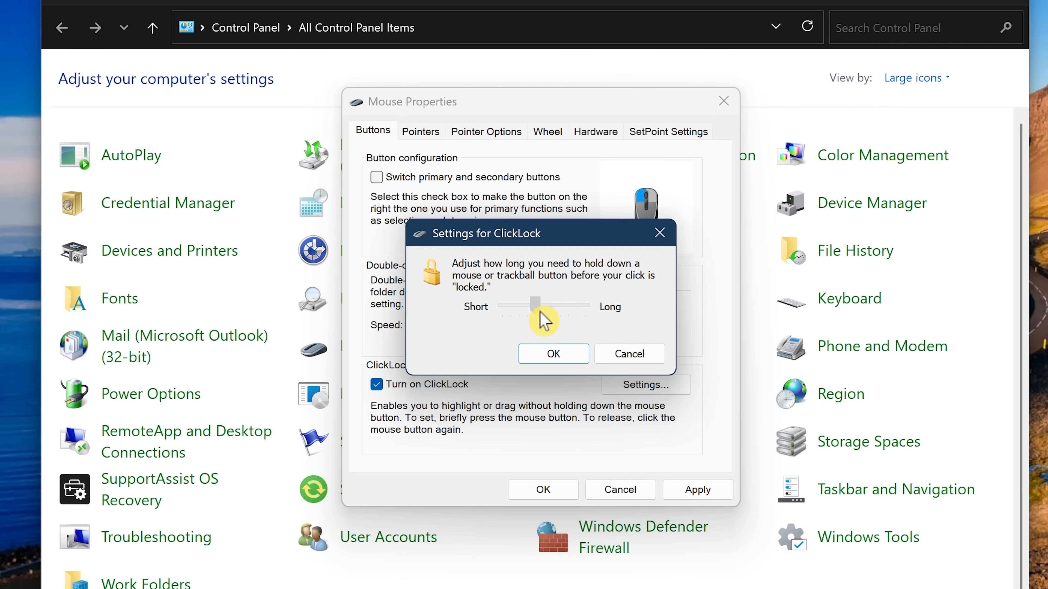
pyautogui.moveTo(535, 306); pyautogui.dragTo(561, 306)
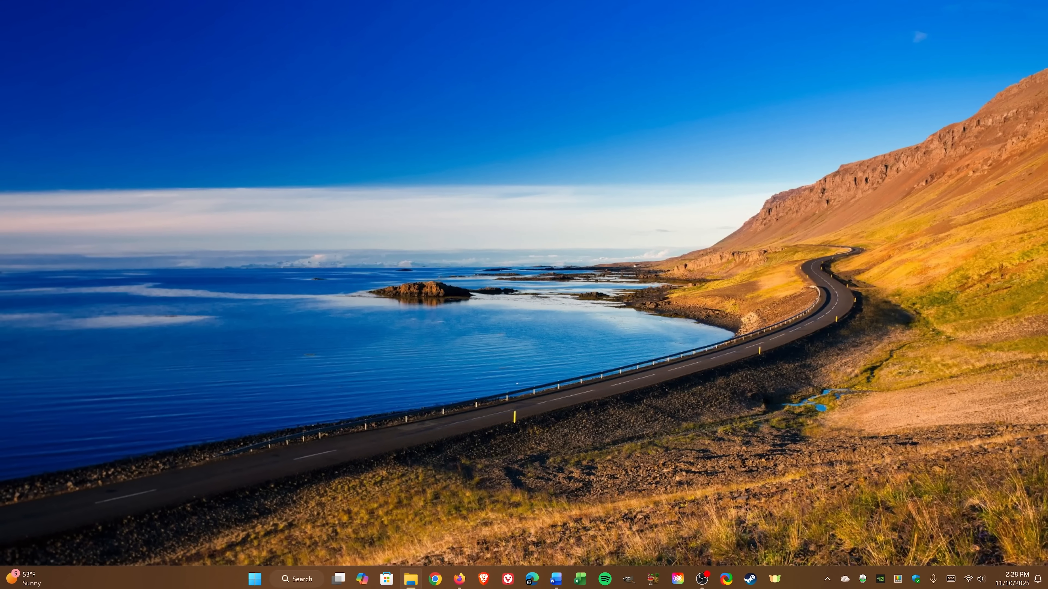
# - Launch Clock from Windows search and adjust the focus session length upward
pyautogui.click(298, 578)
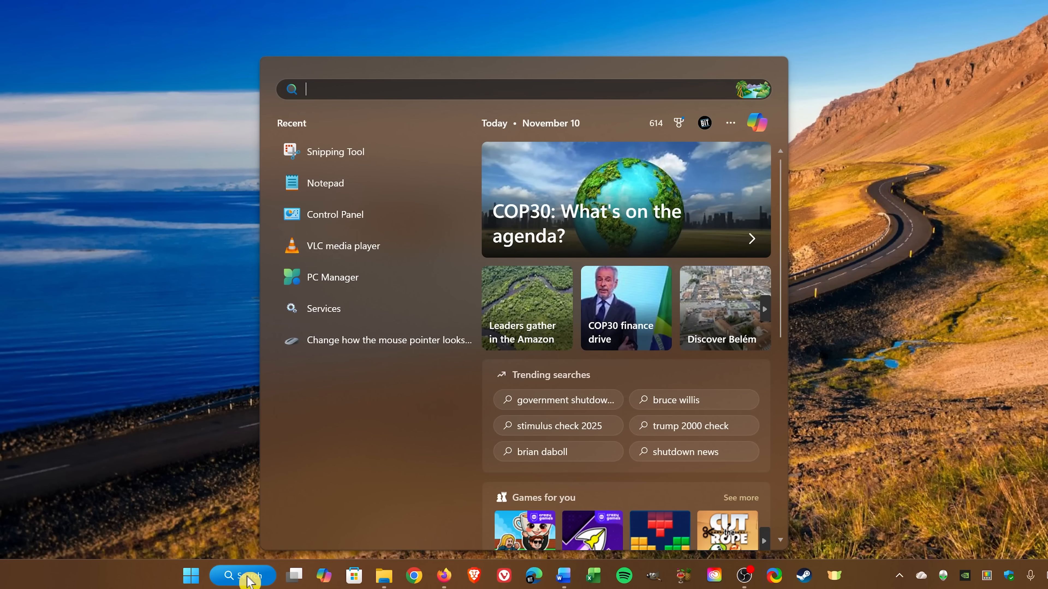
pyautogui.write('clock')
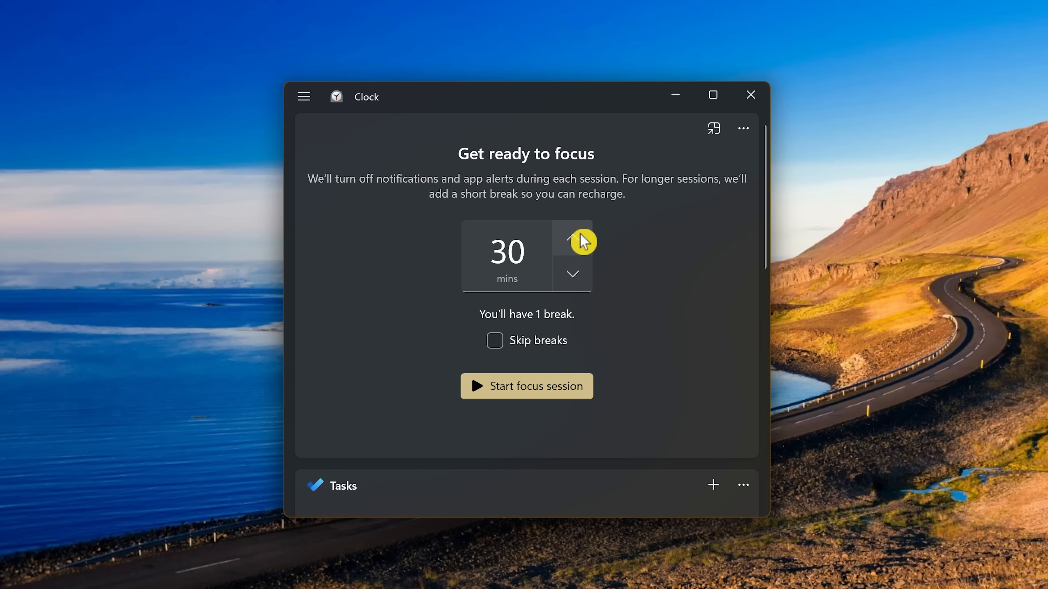
pyautogui.click(572, 239)
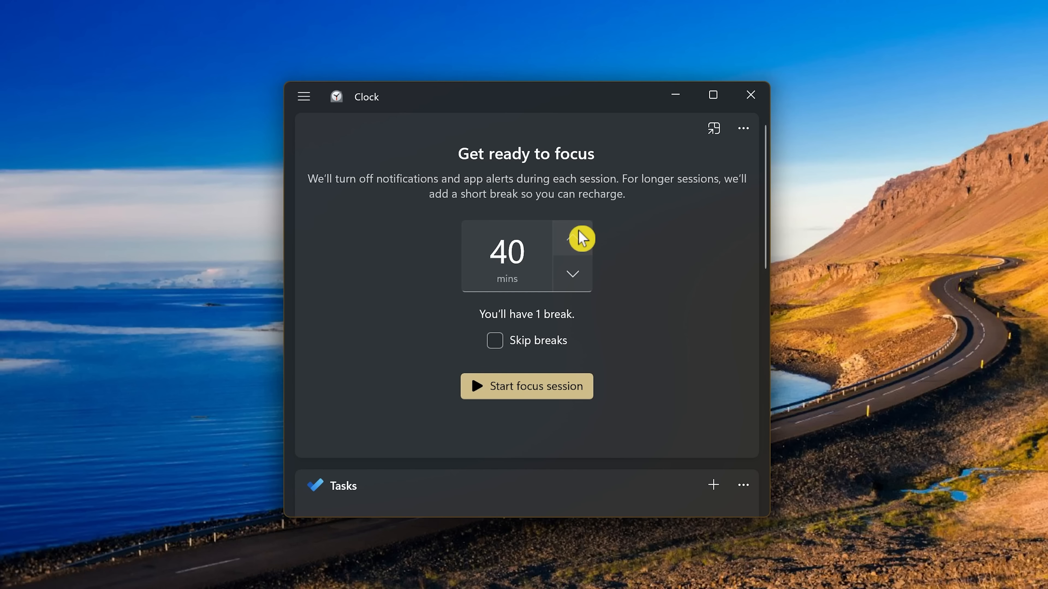
pyautogui.click(572, 274)
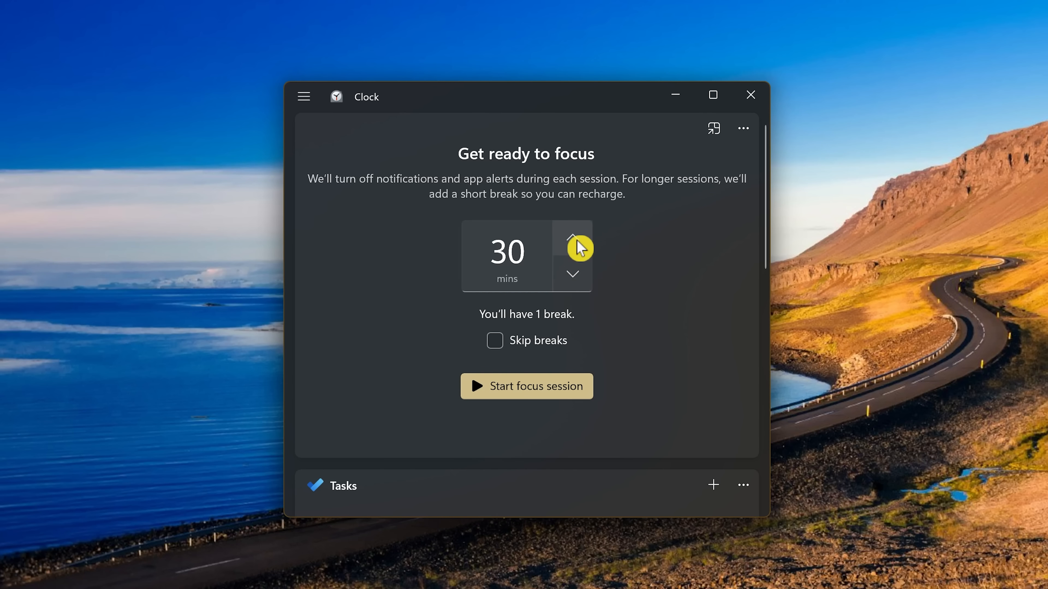
pyautogui.click(572, 238)
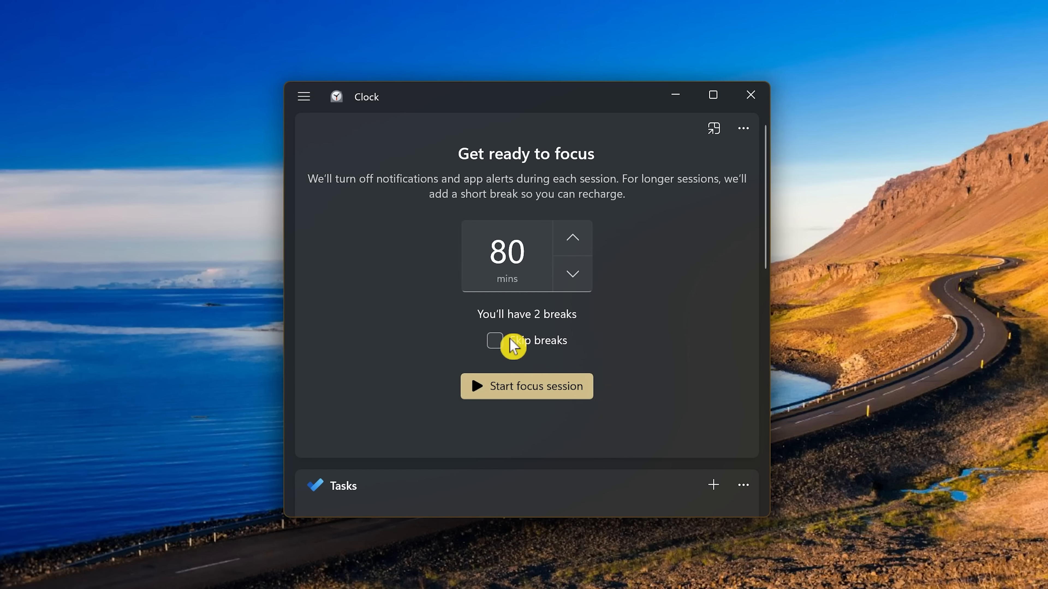
# - Skip breaks, bring the session down to 25 minutes, and pop the timer into compact view
pyautogui.click(494, 340)
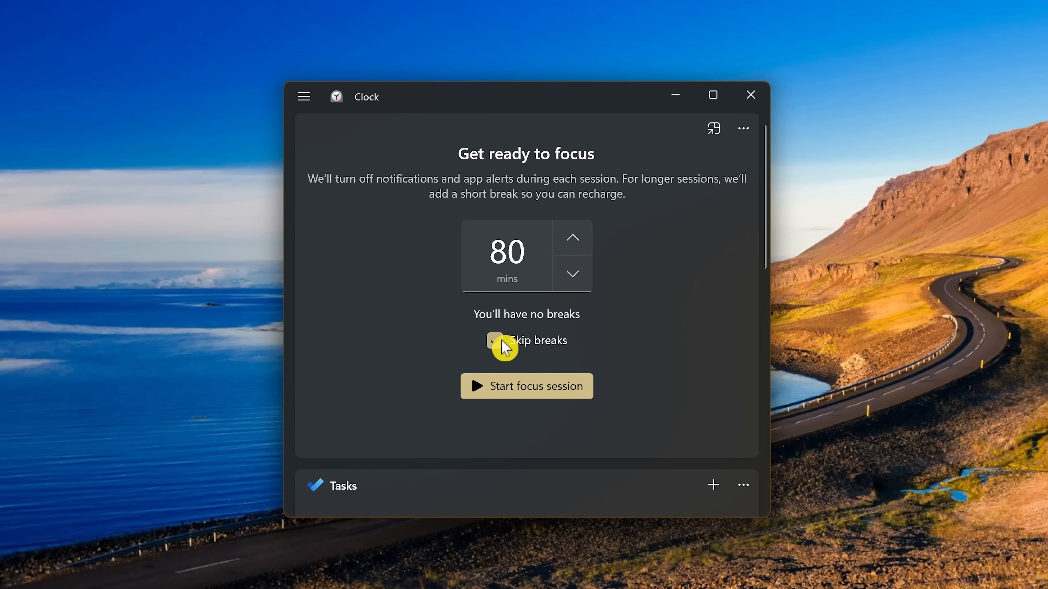
pyautogui.click(571, 274)
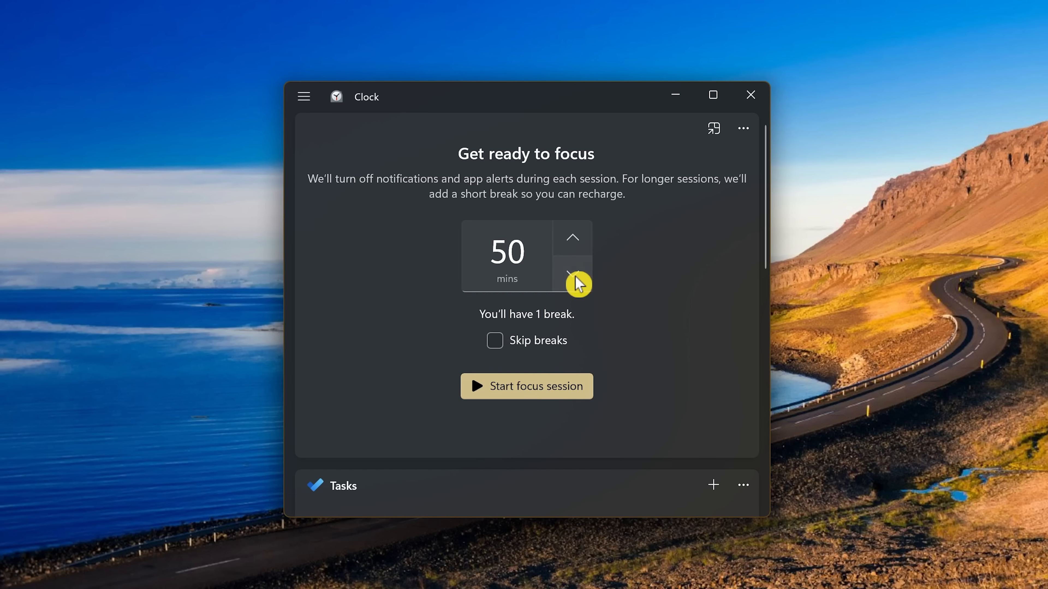
pyautogui.click(571, 274)
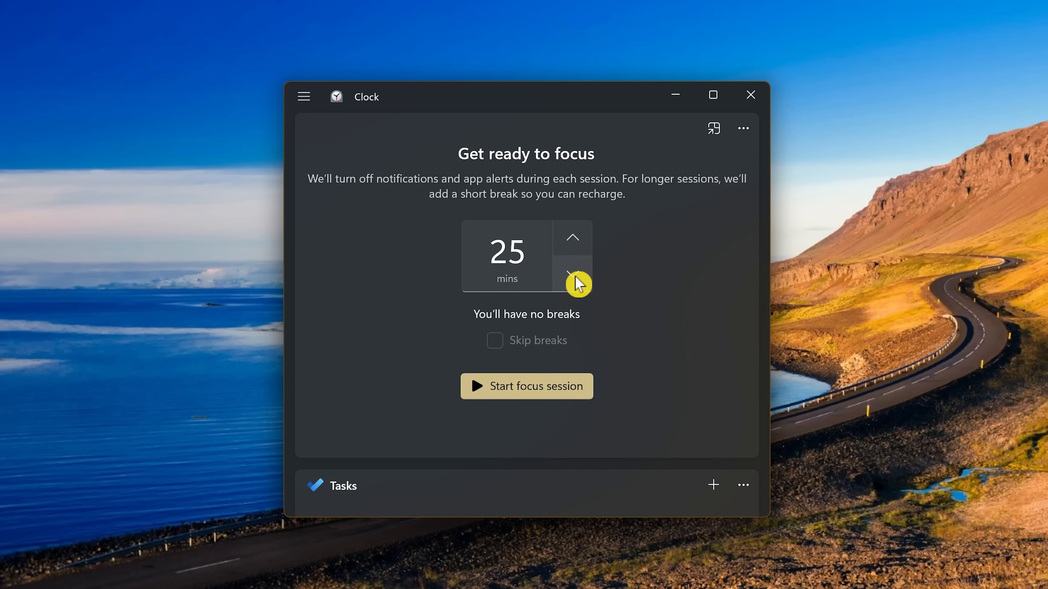
pyautogui.moveTo(597, 323)
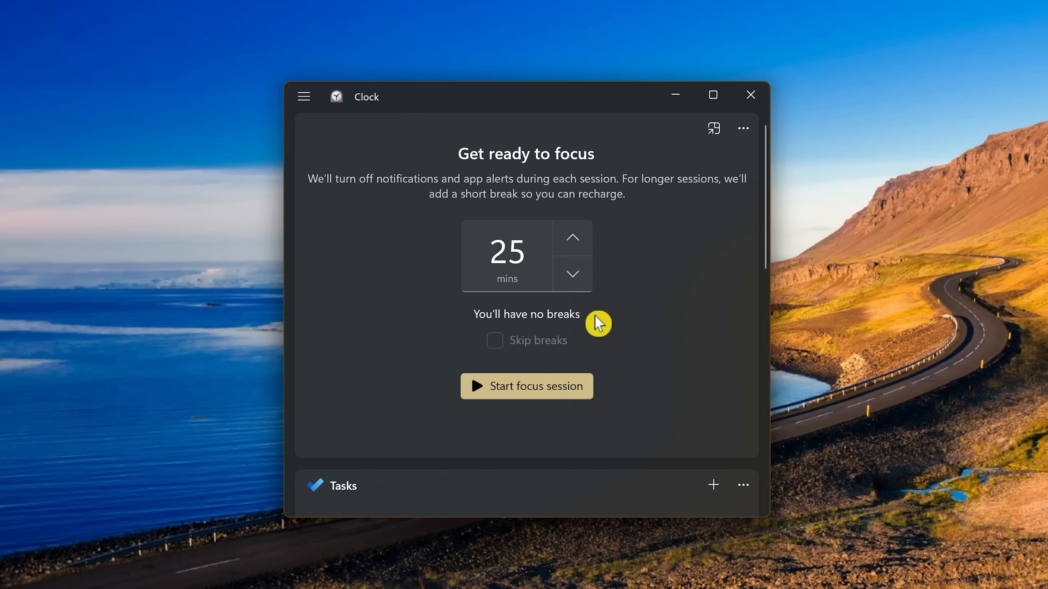
pyautogui.moveTo(593, 329)
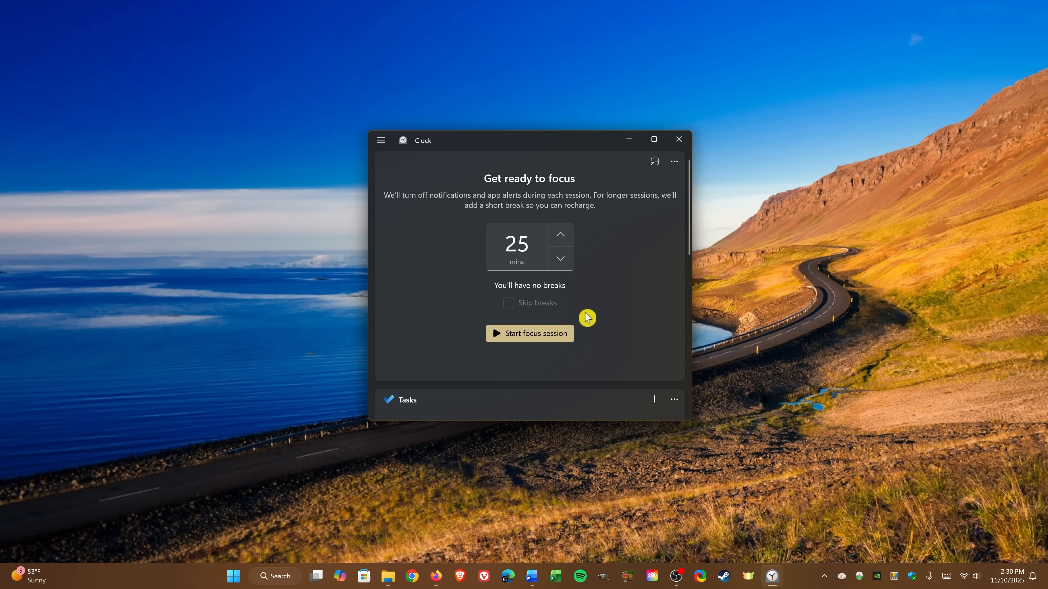
pyautogui.moveTo(654, 162)
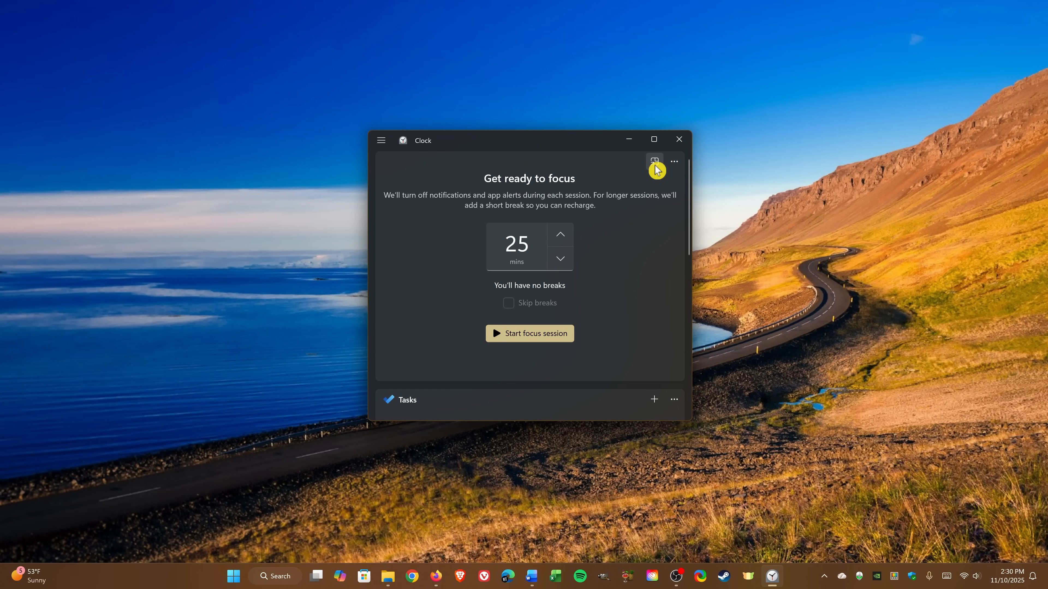
pyautogui.click(654, 161)
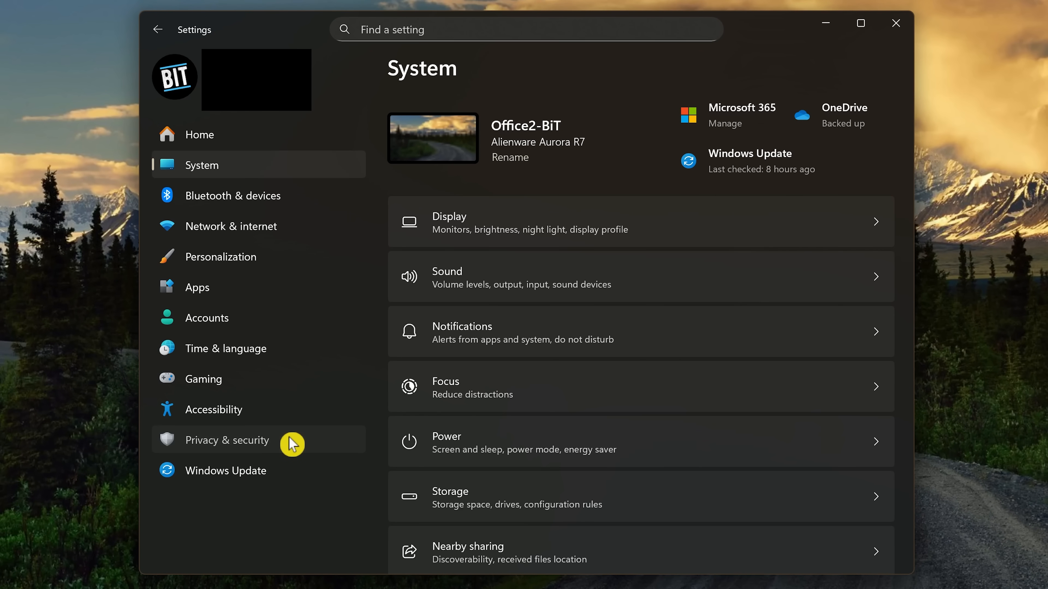
# - Go to Privacy & security and switch Find my device on
pyautogui.click(227, 440)
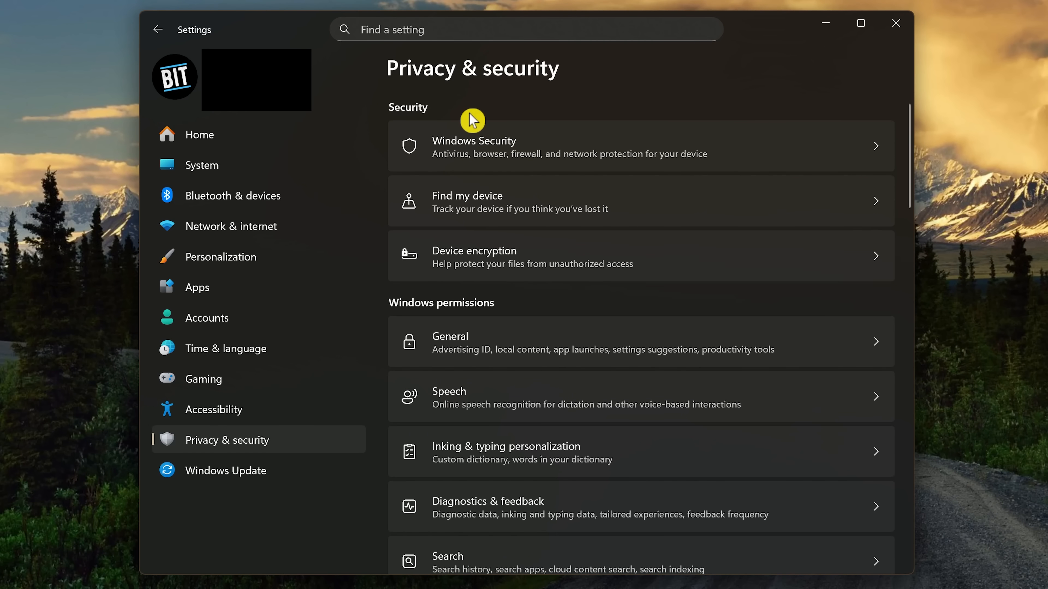
pyautogui.moveTo(545, 204)
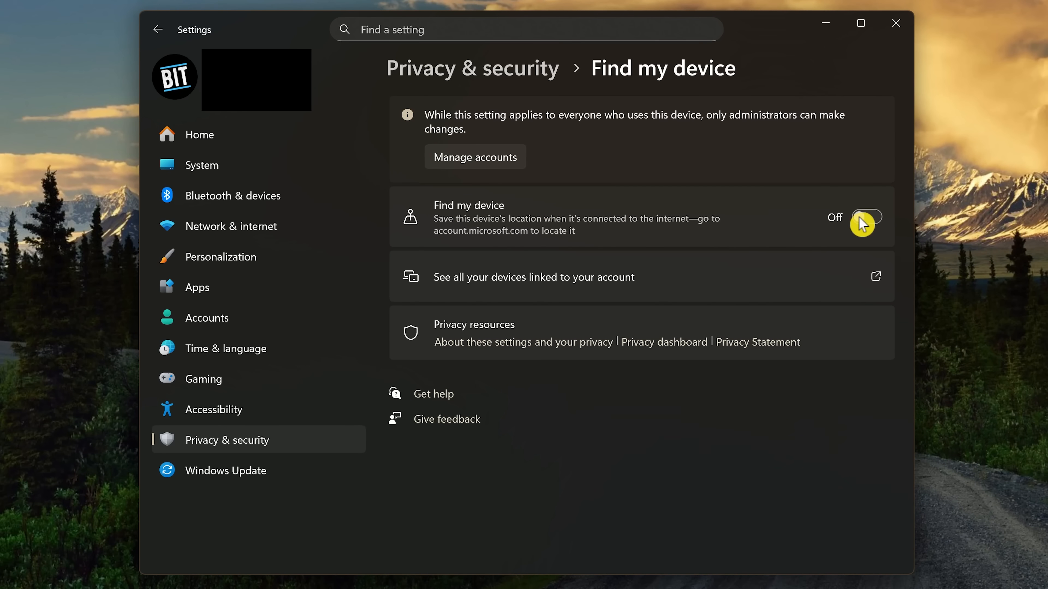
pyautogui.click(866, 217)
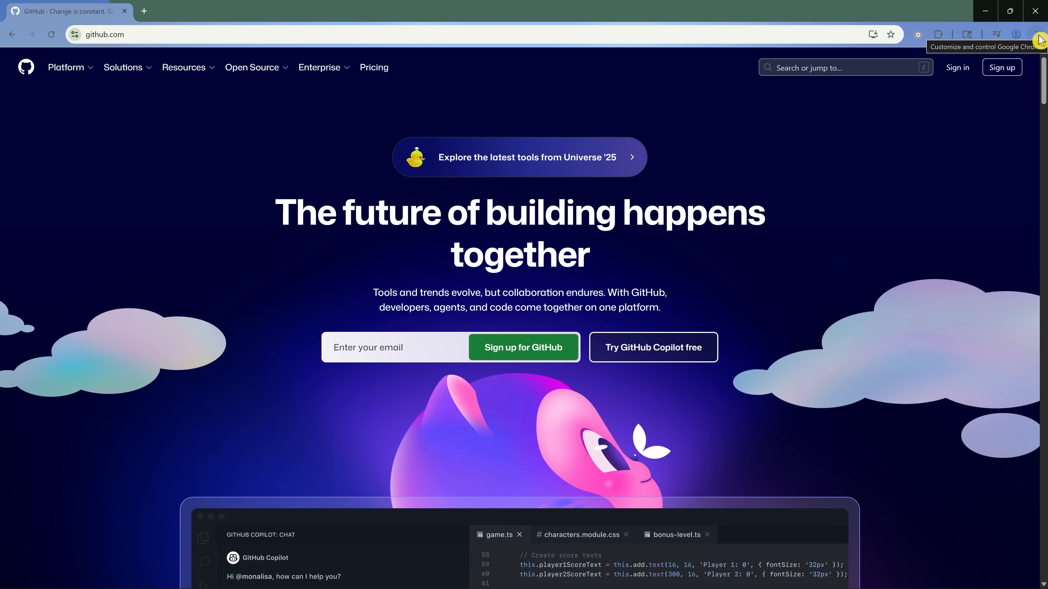
# - Install GitHub as a standalone app from Chrome's Cast, save, and share menu
pyautogui.click(1039, 34)
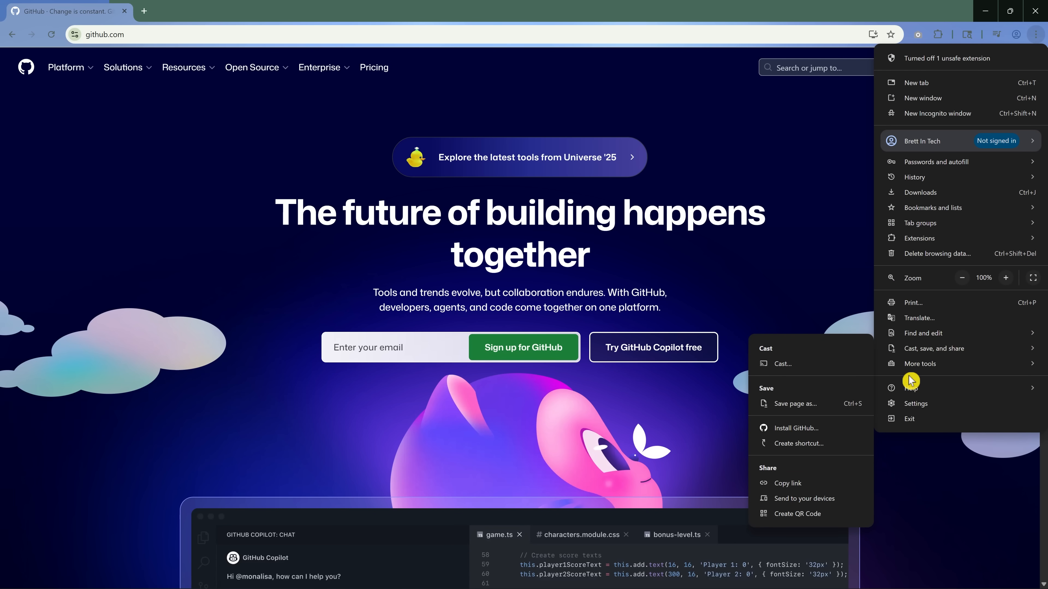
pyautogui.moveTo(837, 428)
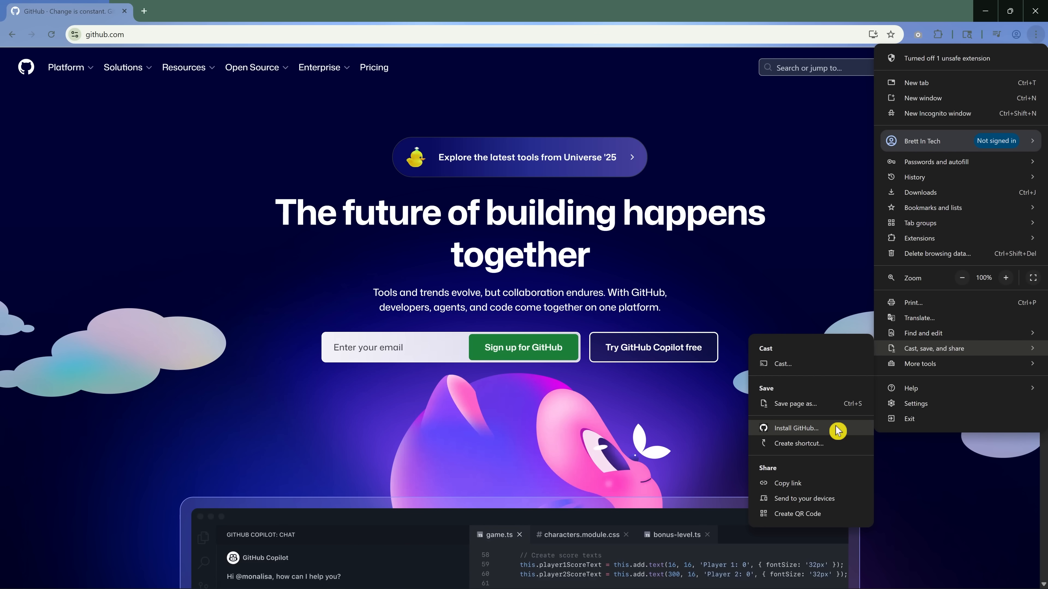
pyautogui.click(795, 428)
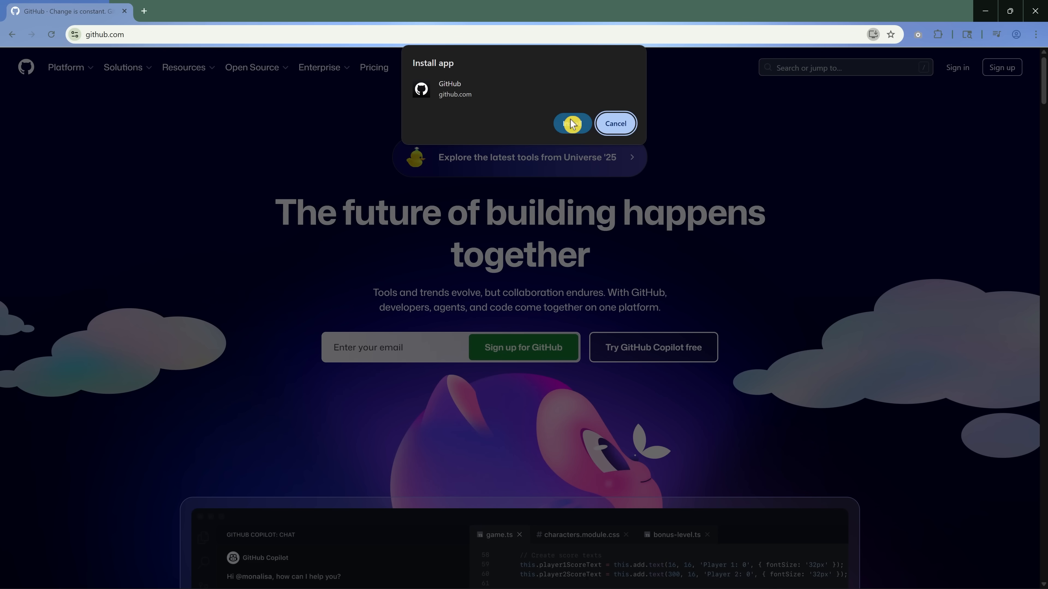
pyautogui.click(571, 124)
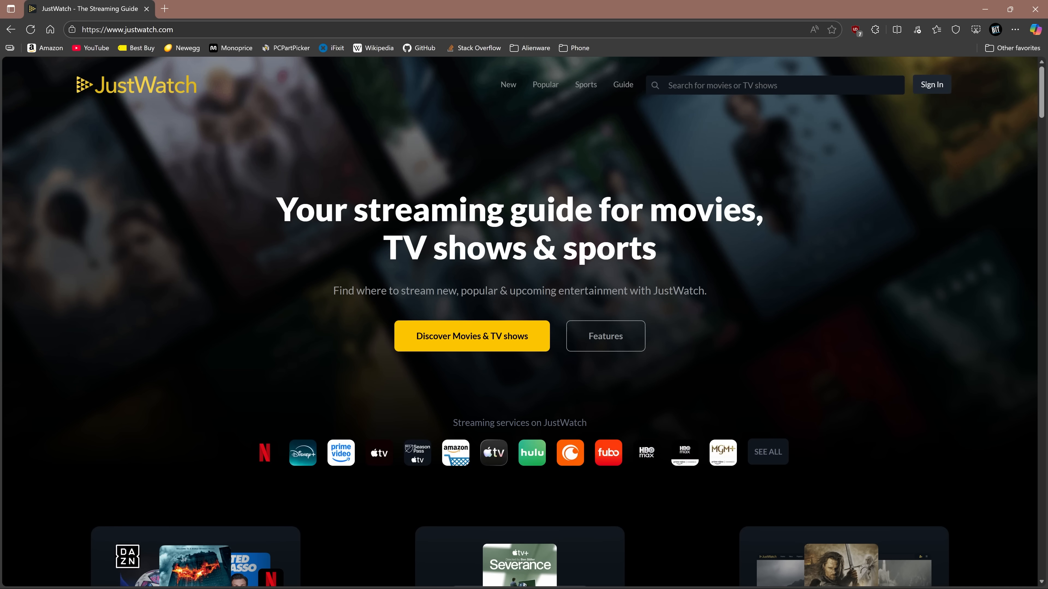
pyautogui.moveTo(1001, 105)
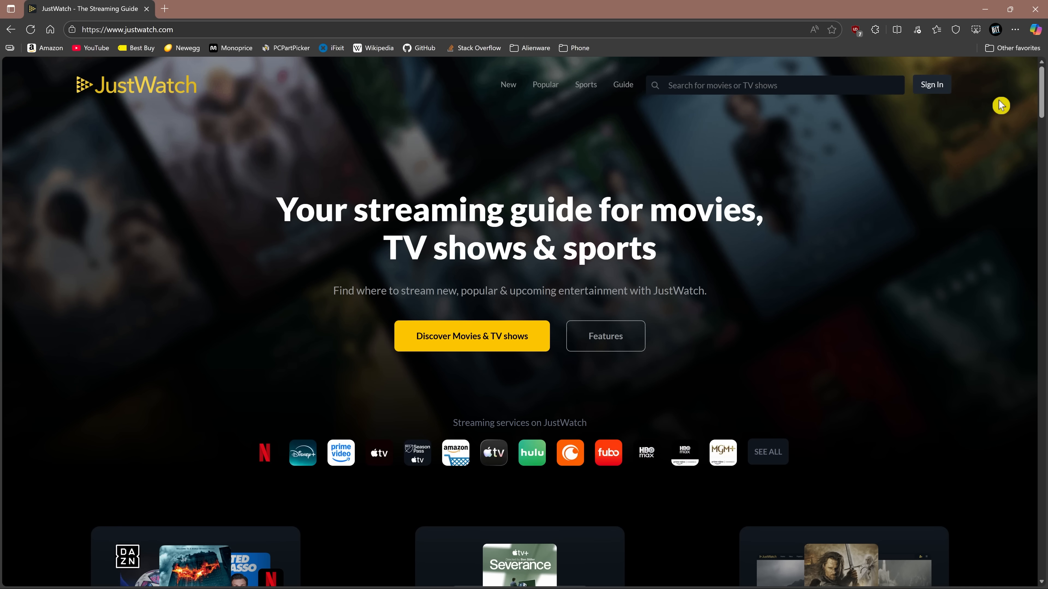
# - Install JustWatch as an app via Edge's Apps menu and choose its pinning options
pyautogui.click(1015, 30)
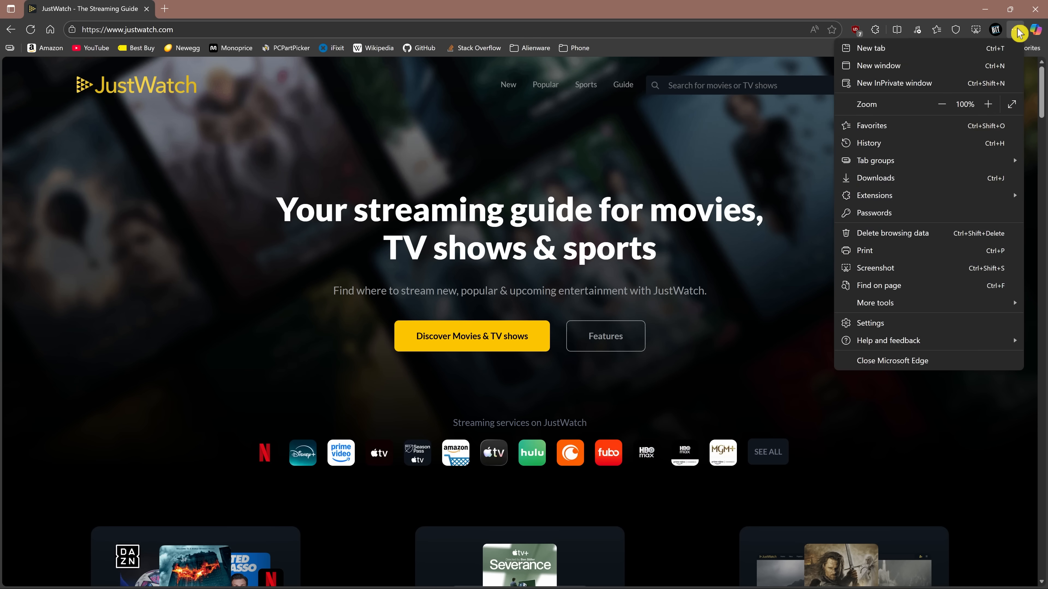
pyautogui.click(874, 303)
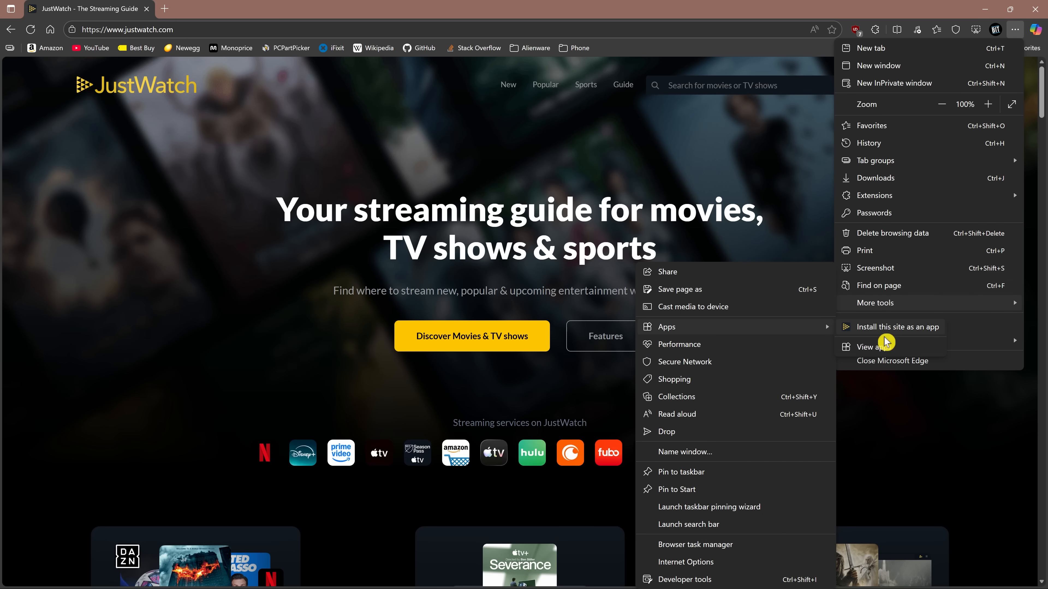
pyautogui.moveTo(899, 334)
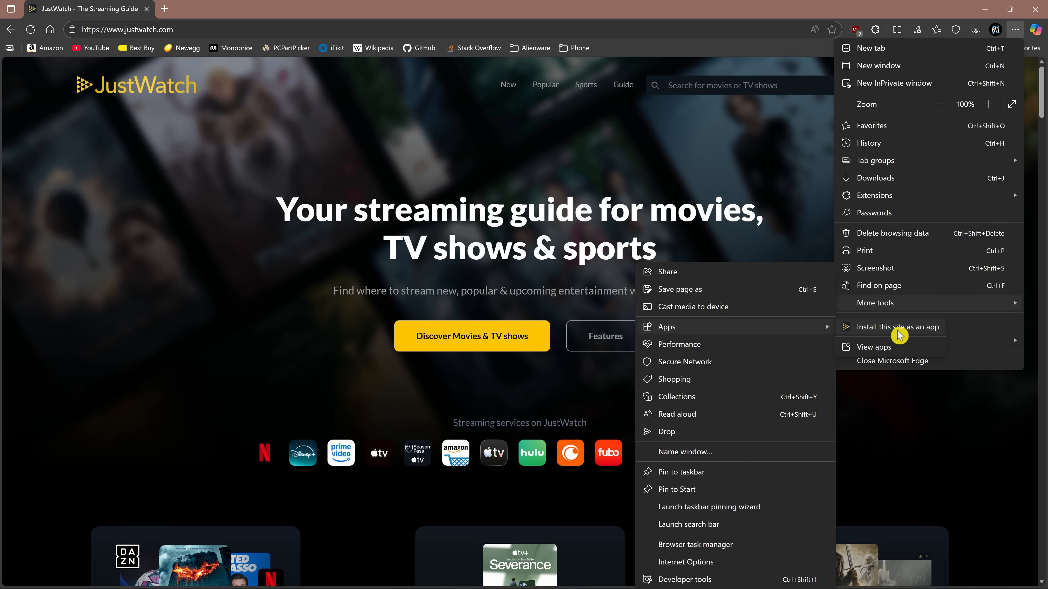
pyautogui.click(898, 328)
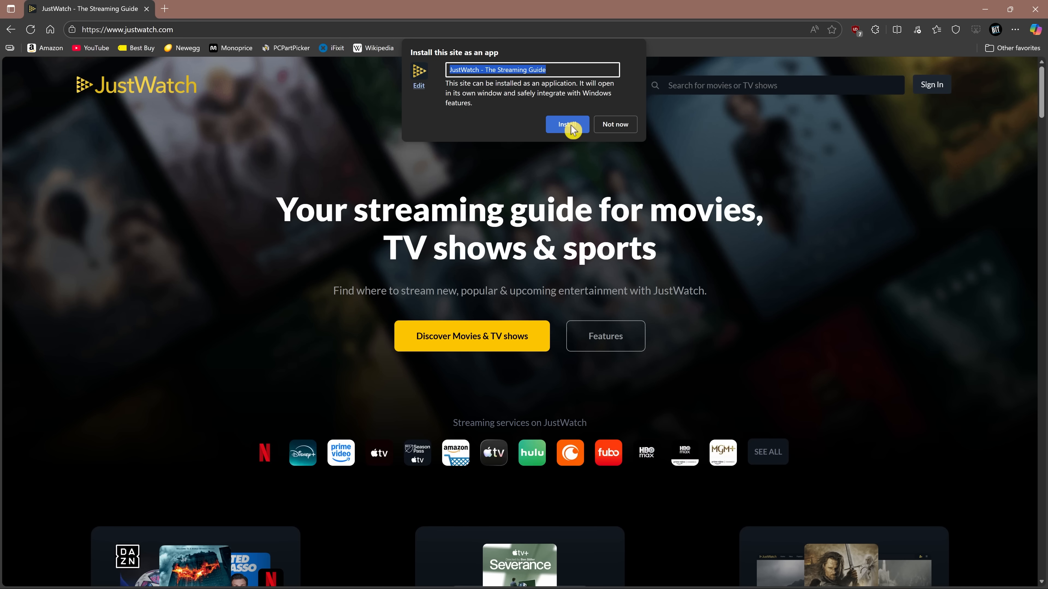
pyautogui.click(565, 125)
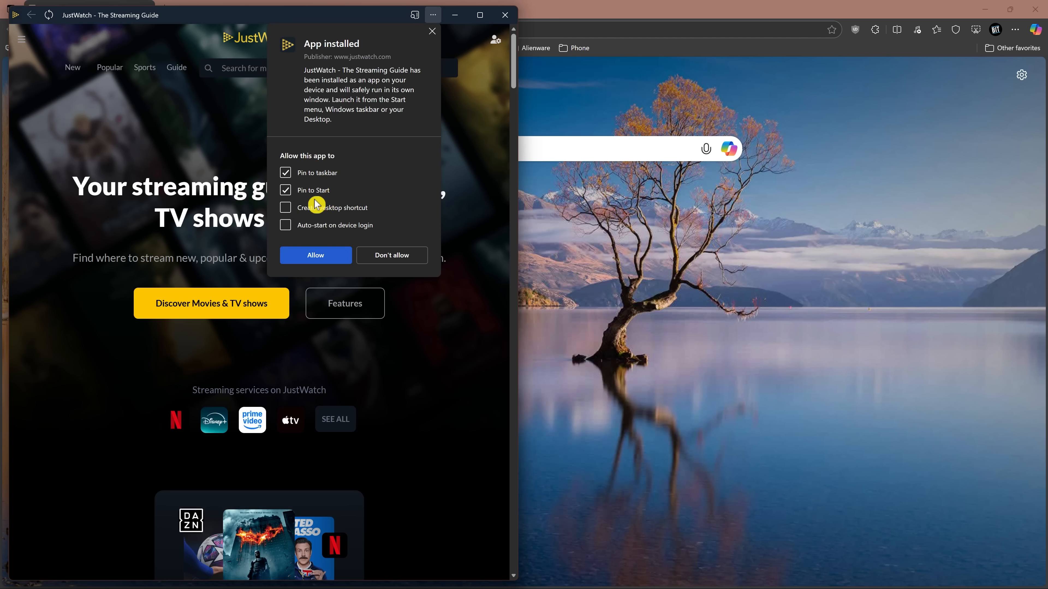
pyautogui.click(286, 207)
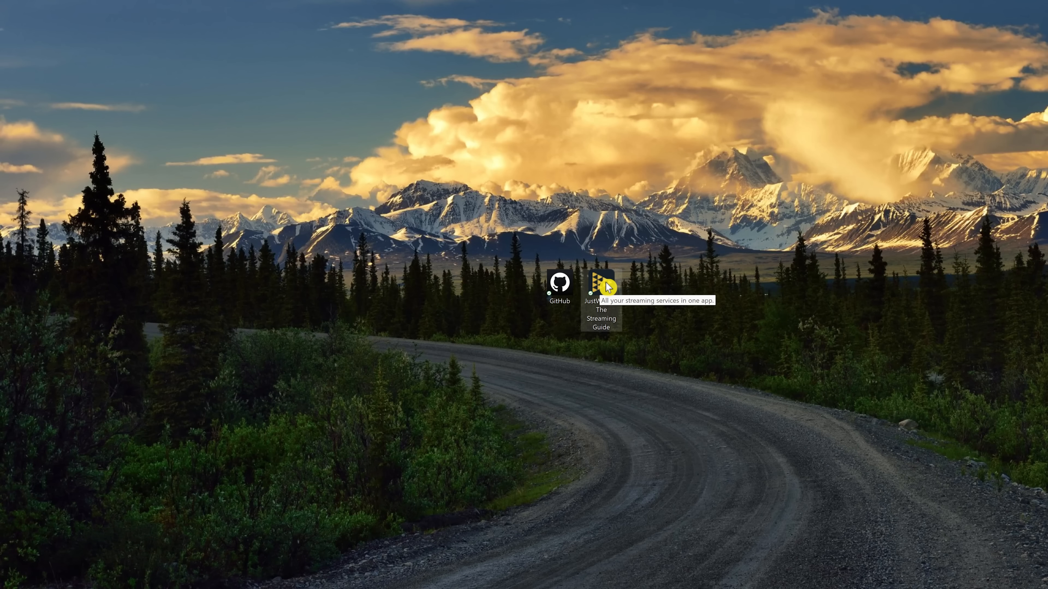
# - Launch JustWatch from its desktop shortcut and bring up the desktop options menu
pyautogui.doubleClick(600, 283)
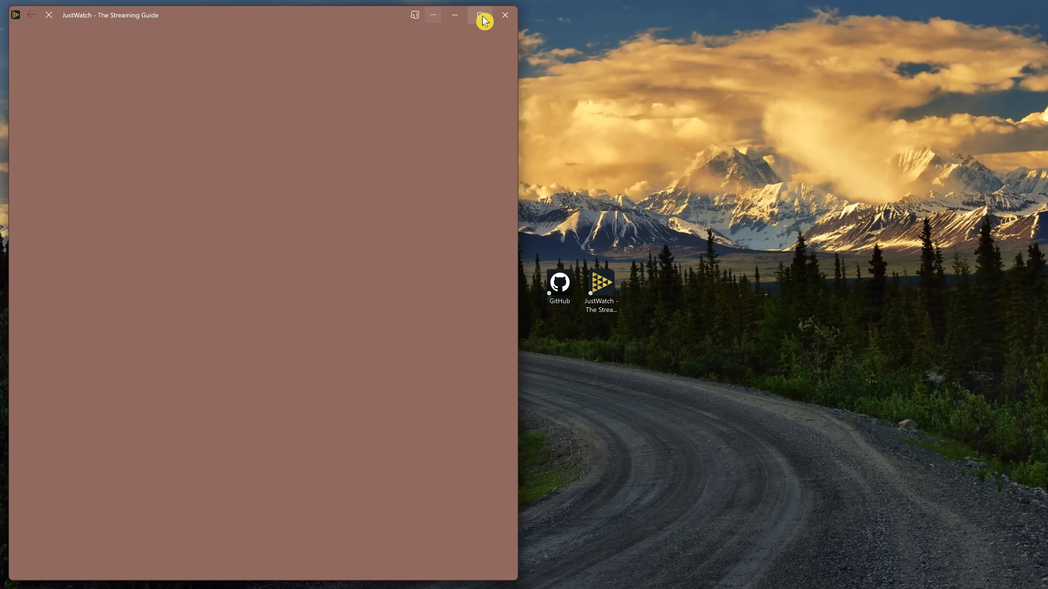
pyautogui.rightClick(521, 231)
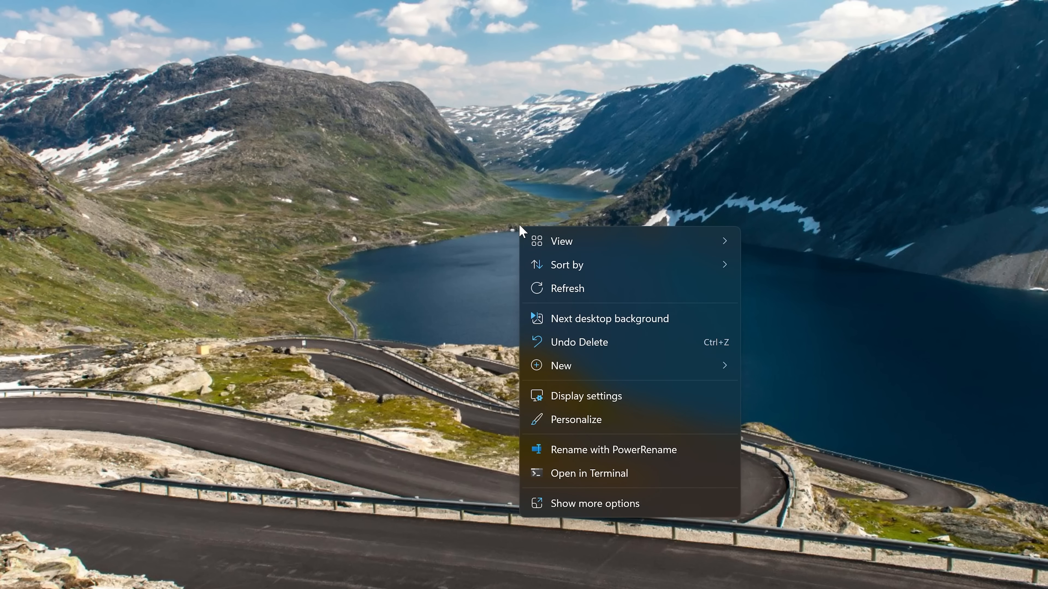
# - Create a desktop folder named GodMode.{ED7BA470-8E54-465E-825C-99712043E01C} and open it
pyautogui.click(560, 366)
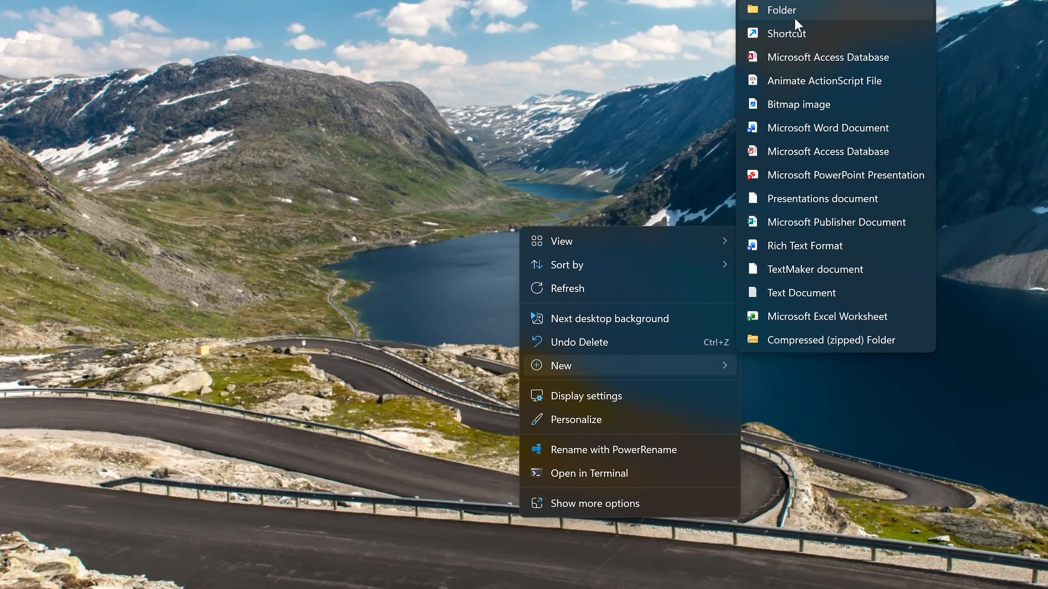
pyautogui.click(781, 10)
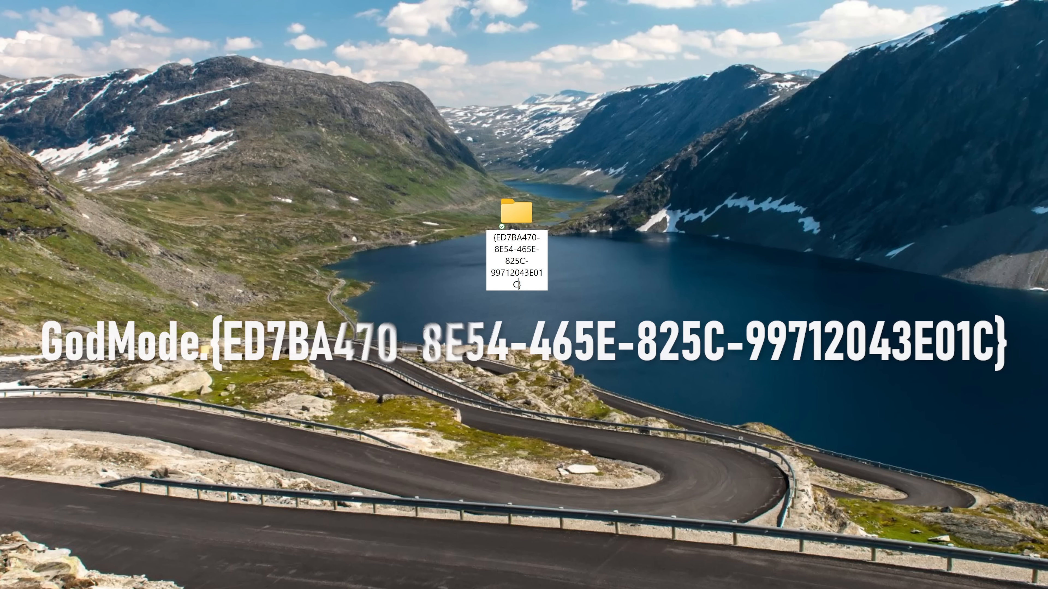
pyautogui.moveTo(516, 212)
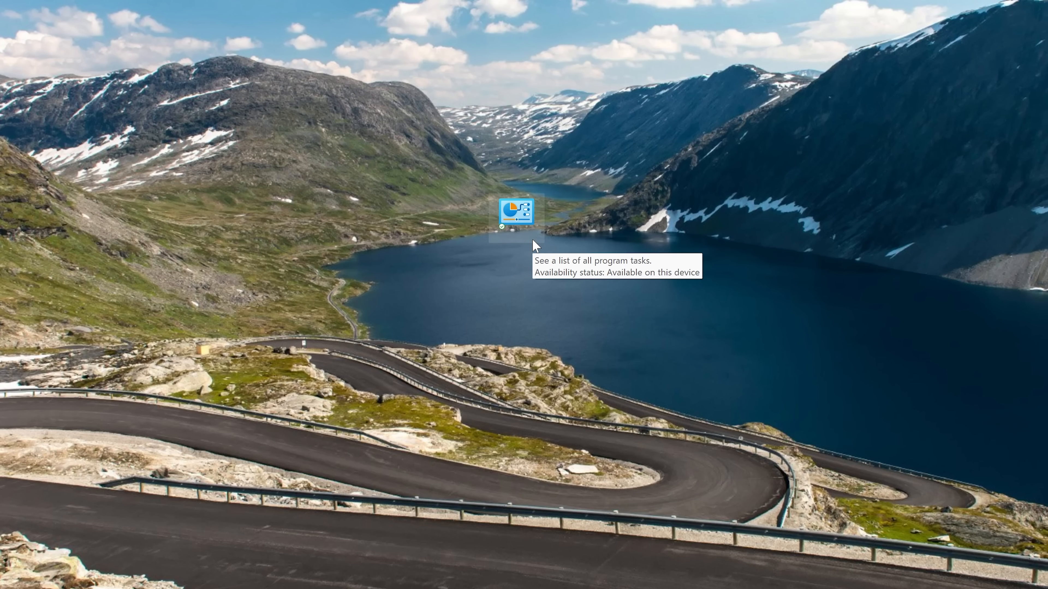
pyautogui.doubleClick(515, 212)
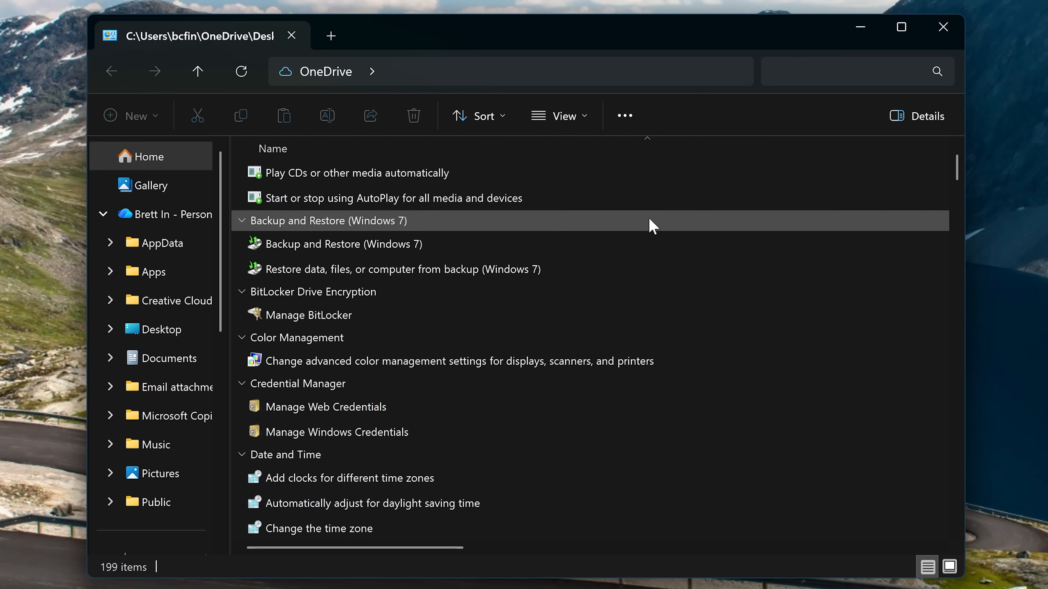
# - Scroll down the GodMode folder's list of 199 system settings tasks
pyautogui.scroll(-3)
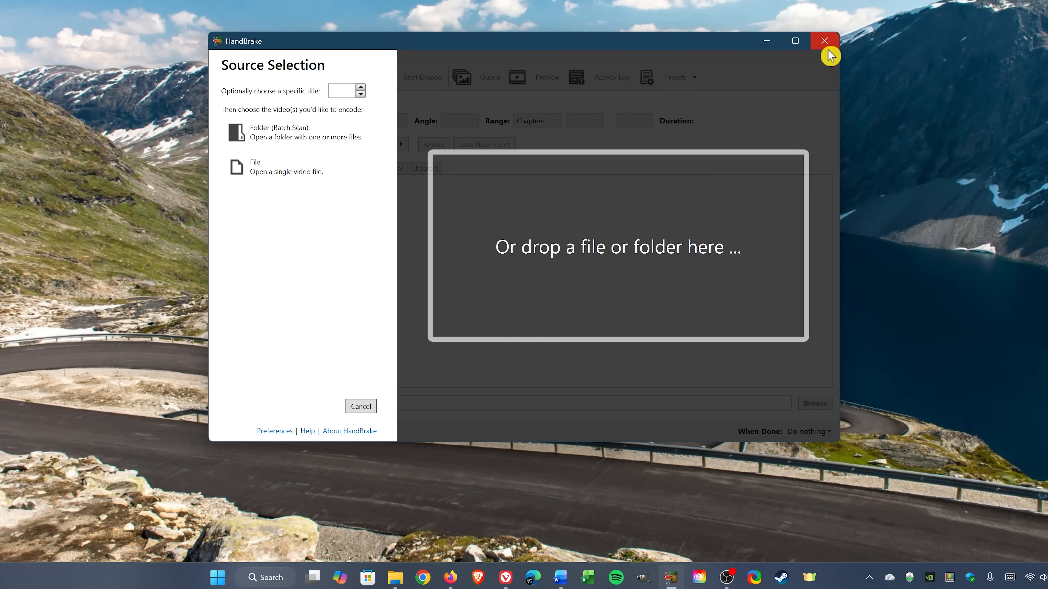
# - Open Task Manager from the taskbar and select HandBrake.exe under Apps
pyautogui.rightClick(670, 577)
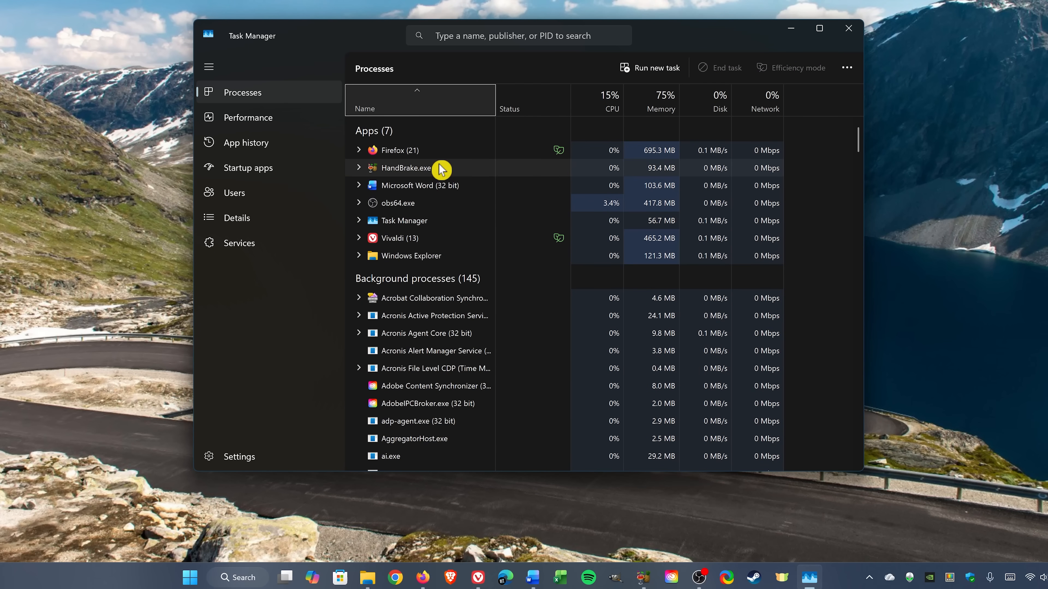
pyautogui.click(400, 167)
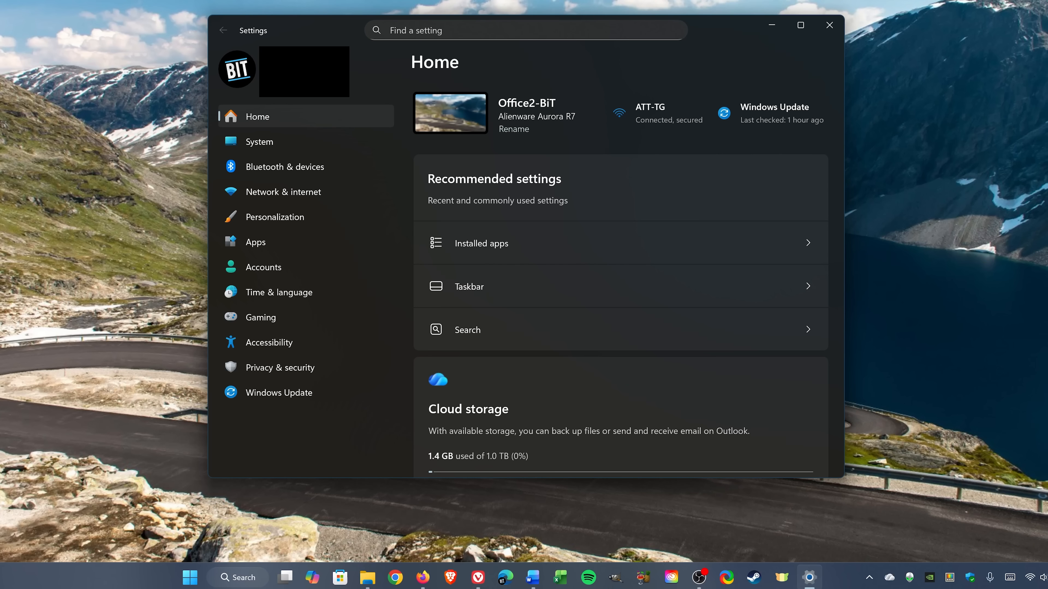
pyautogui.moveTo(299, 142)
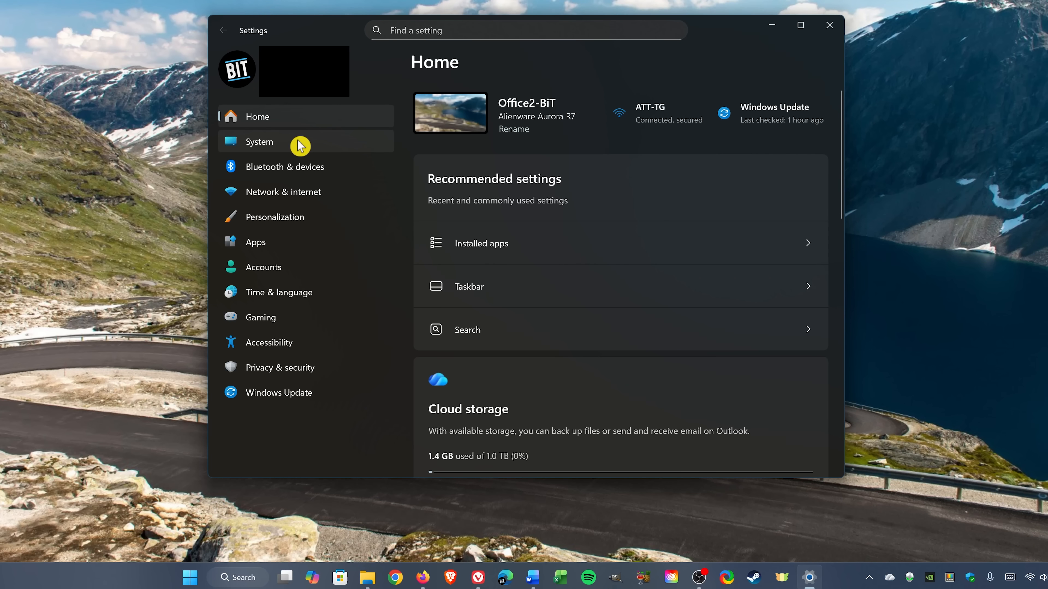
# - Turn on the End Task option under Settings > System > Advanced
pyautogui.click(259, 141)
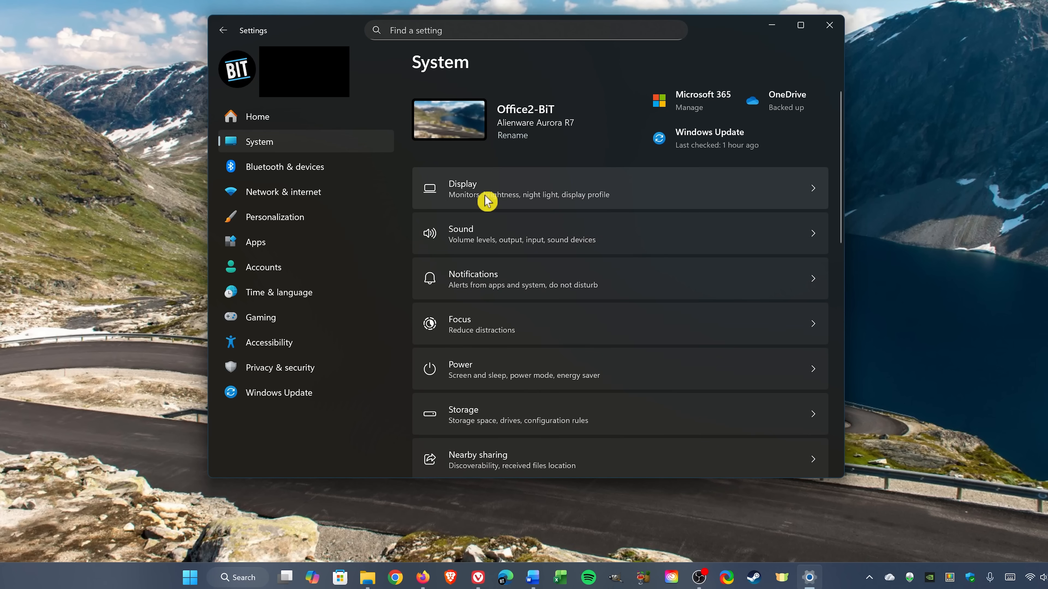
pyautogui.scroll(-3)
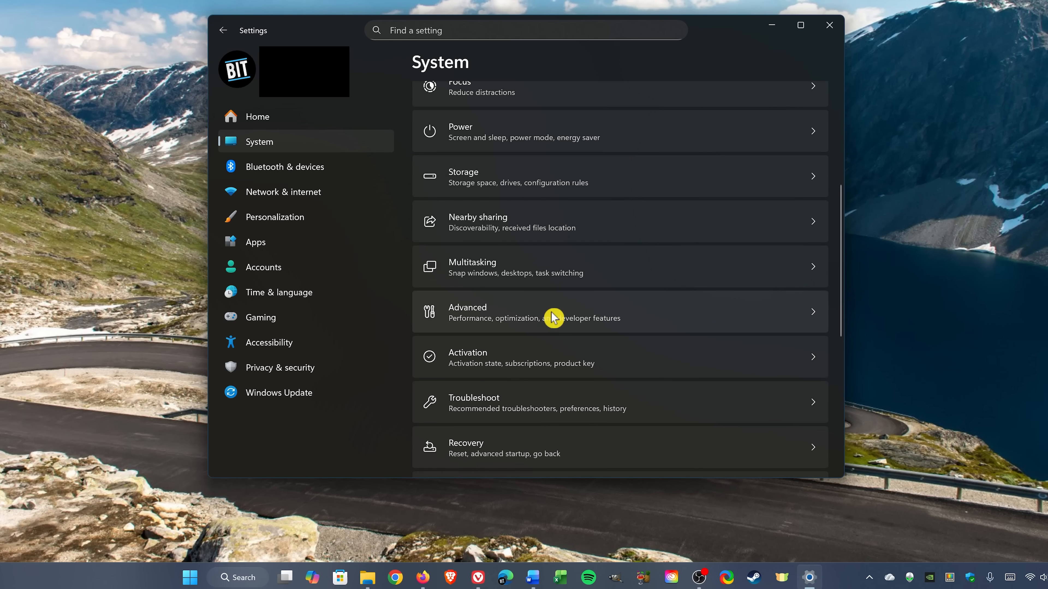
pyautogui.click(466, 312)
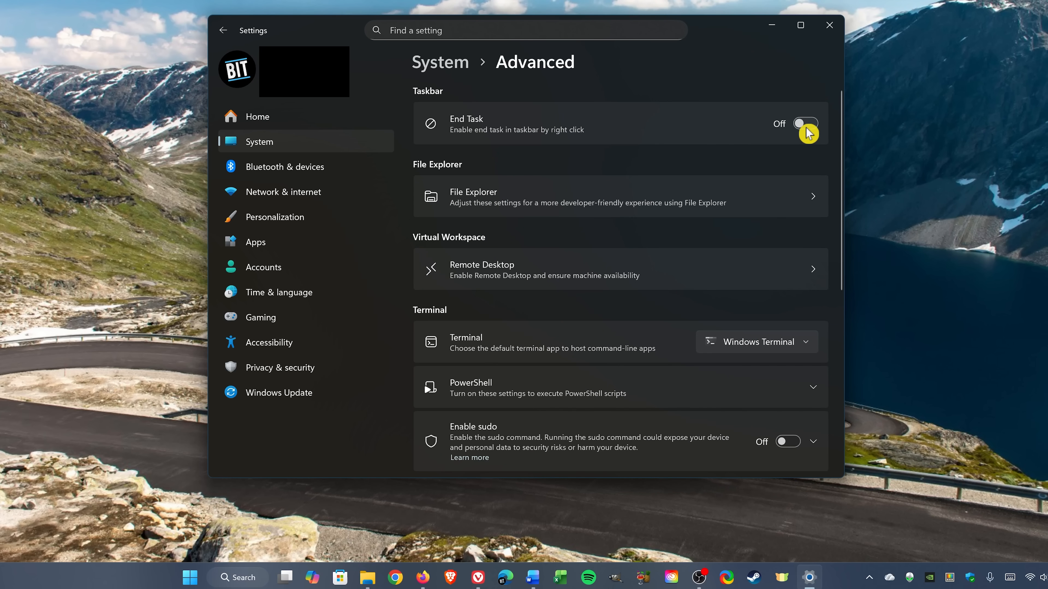
pyautogui.click(805, 123)
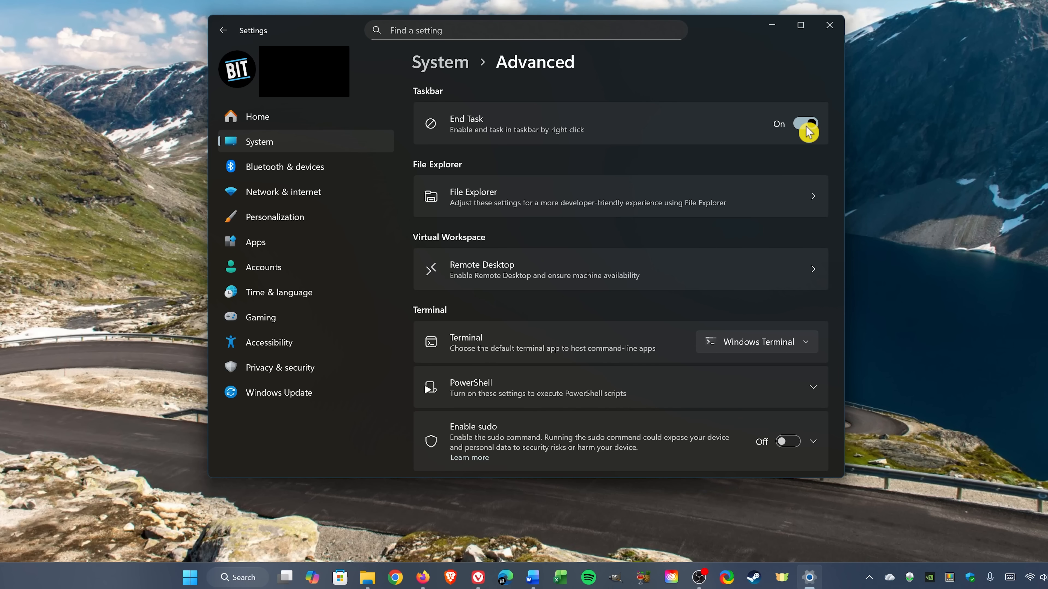
# - Force-close HandBrake with End task from its taskbar icon
pyautogui.click(671, 577)
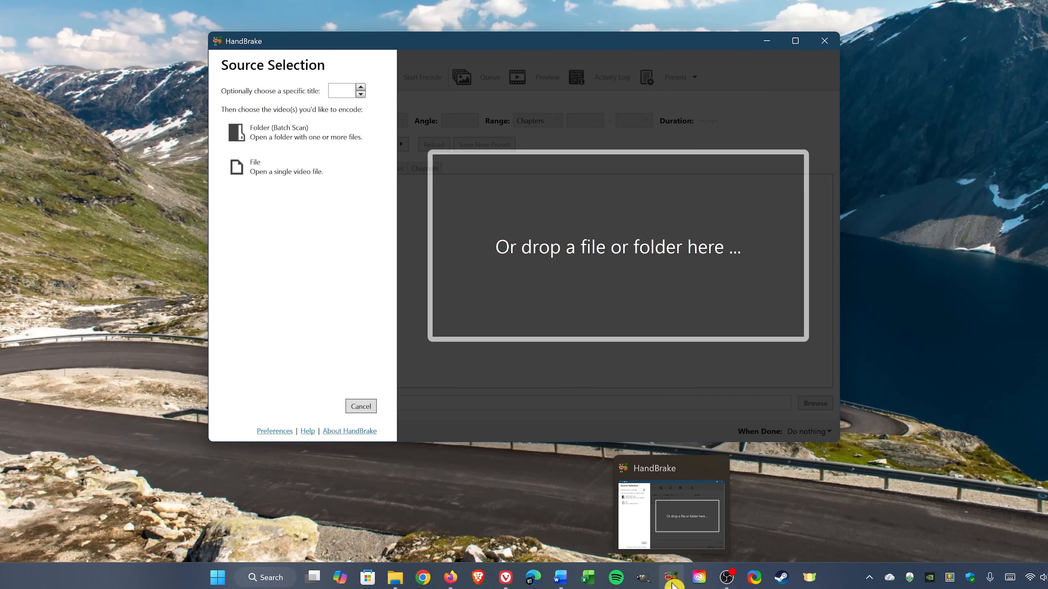
pyautogui.rightClick(672, 577)
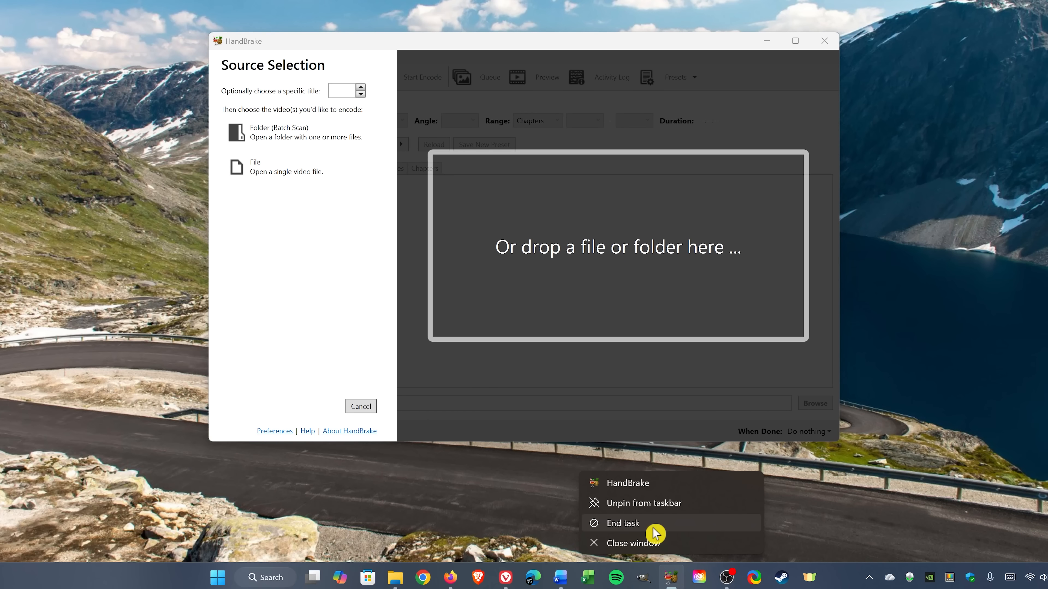
pyautogui.click(621, 524)
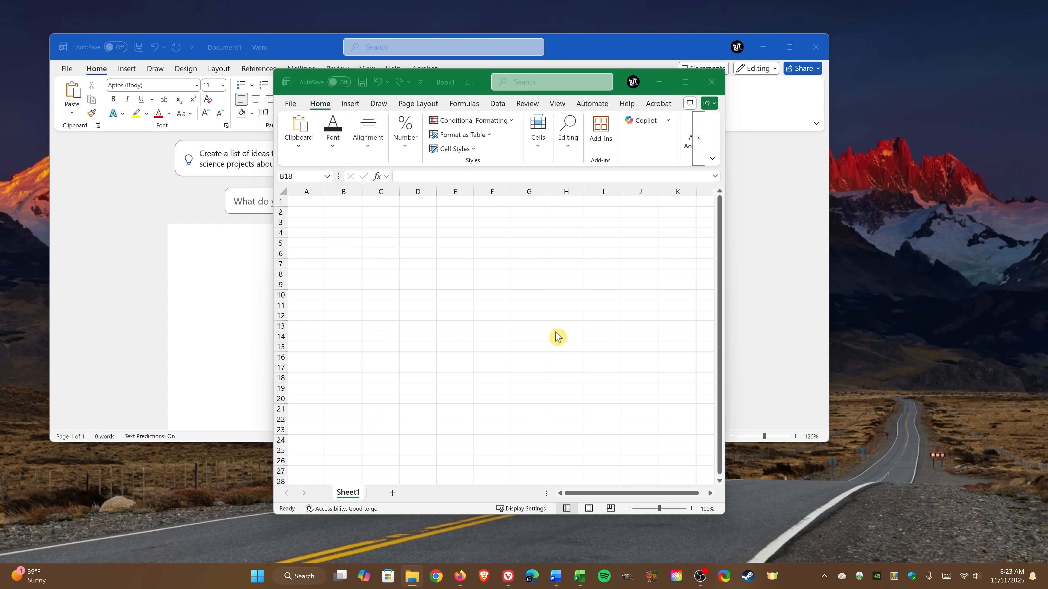
# - Create a new virtual desktop, launch Steam on it, then switch back to Desktop 1
pyautogui.click(347, 576)
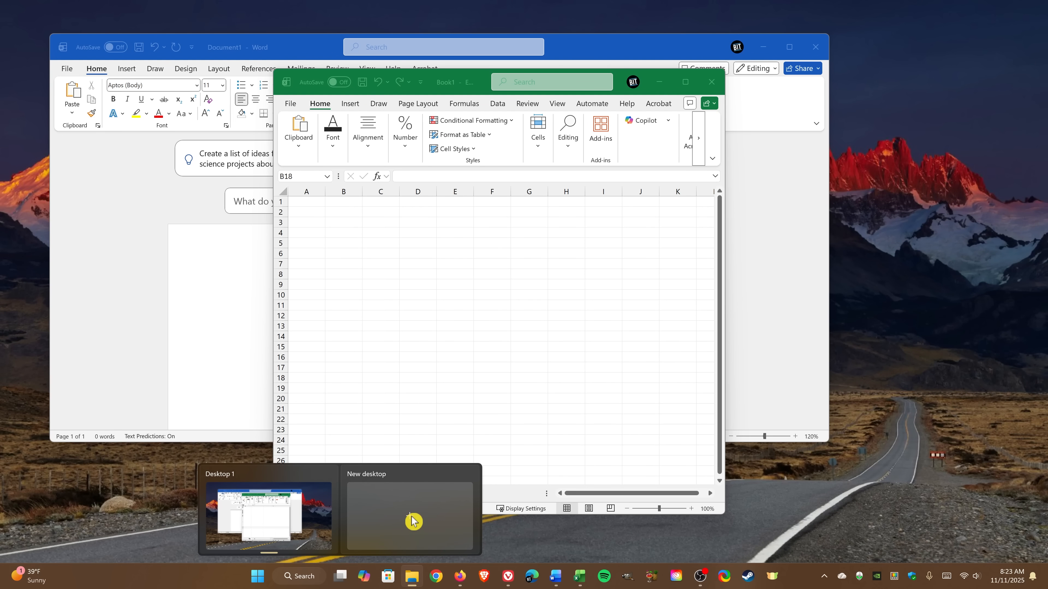
pyautogui.click(412, 518)
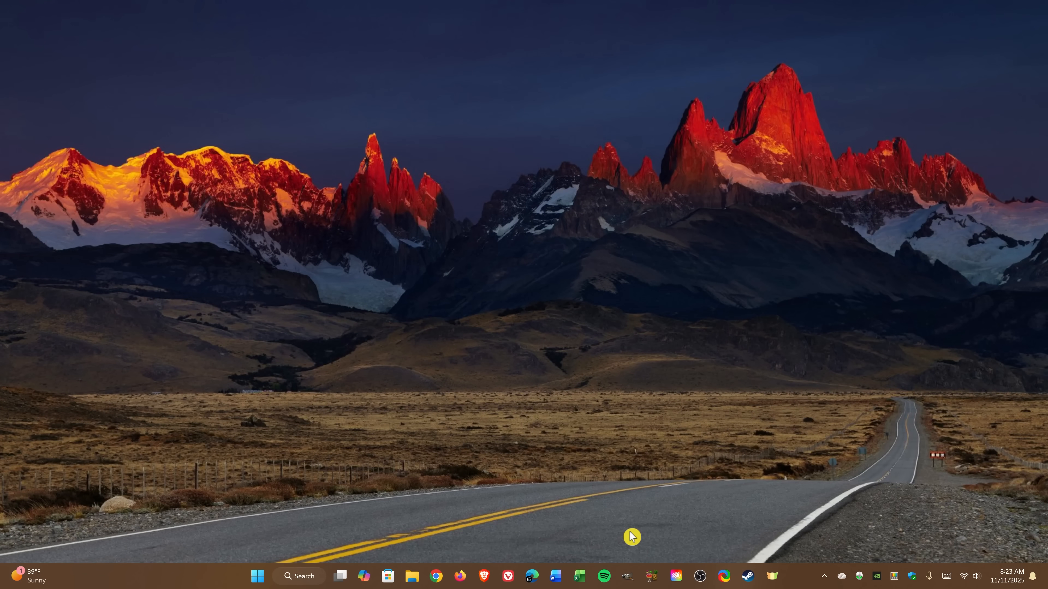
pyautogui.moveTo(750, 576)
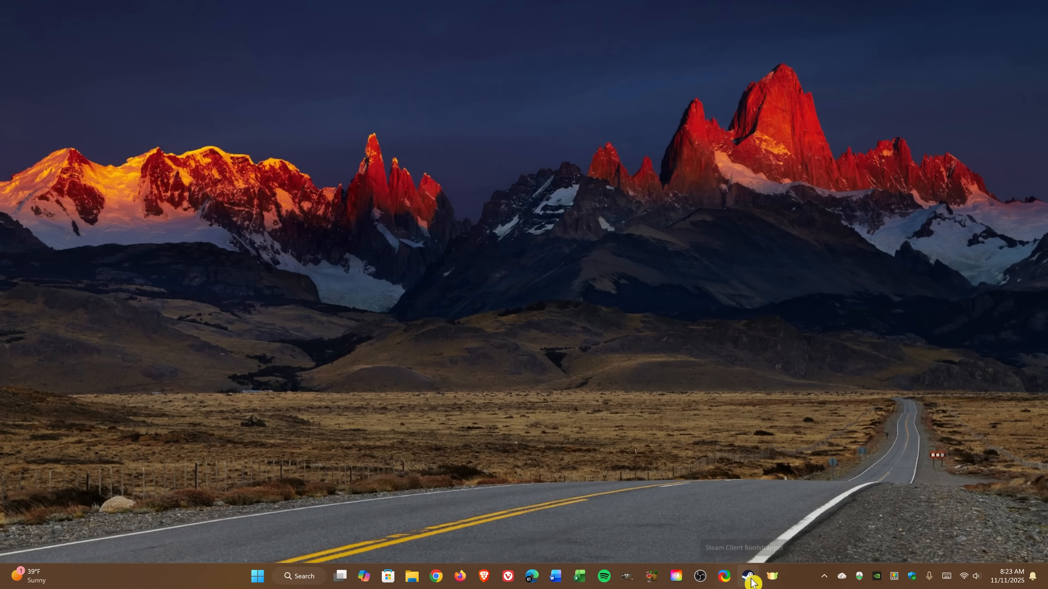
pyautogui.click(750, 576)
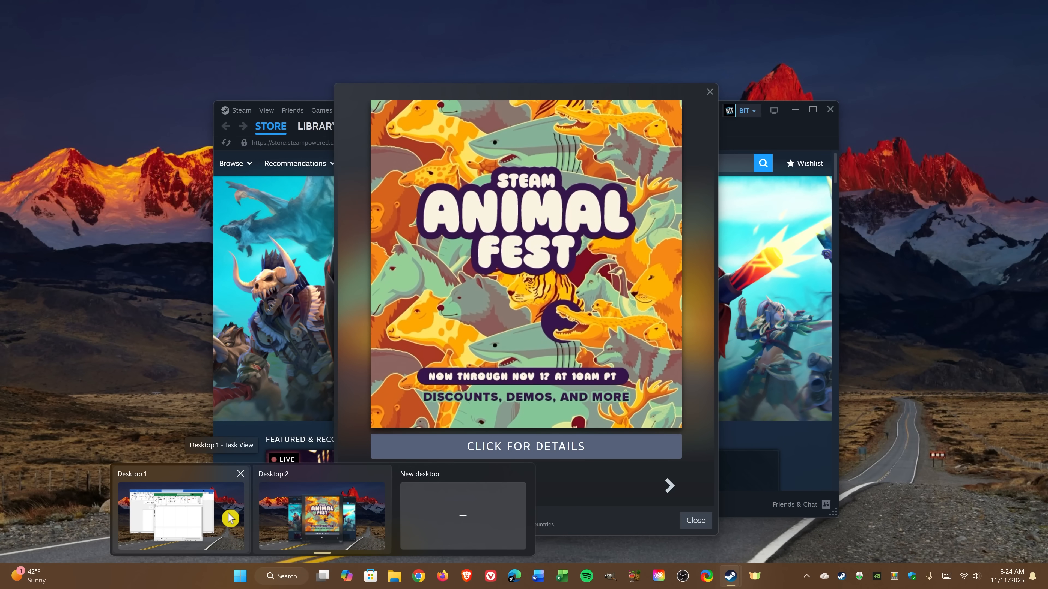
pyautogui.click(181, 515)
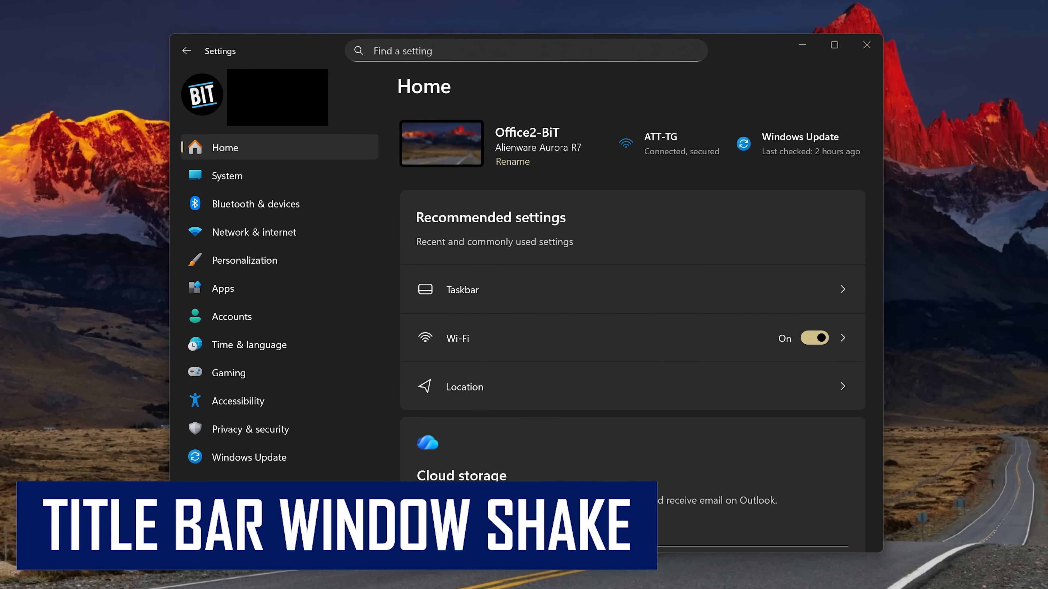
# - Enable Title bar window shake in Multitasking settings and shake the browser to minimize others
pyautogui.moveTo(267, 50); pyautogui.dragTo(261, 45)
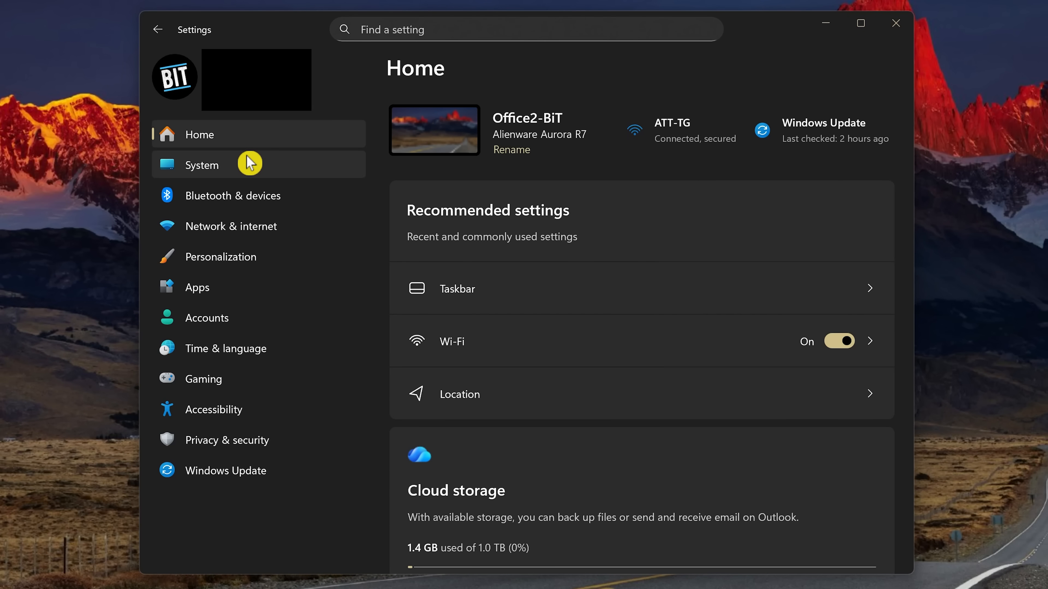
pyautogui.click(201, 164)
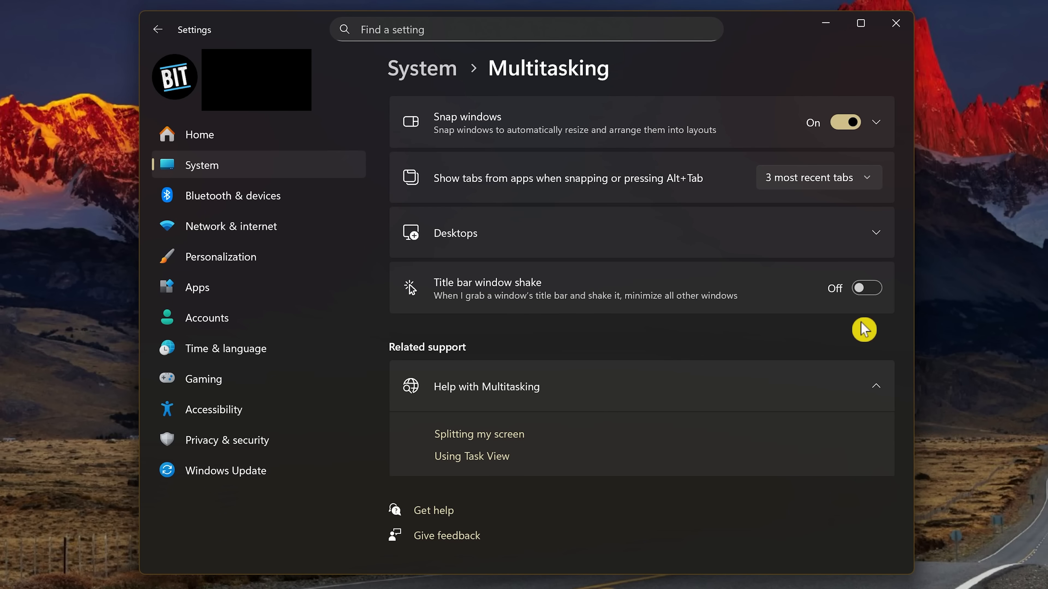
pyautogui.click(864, 288)
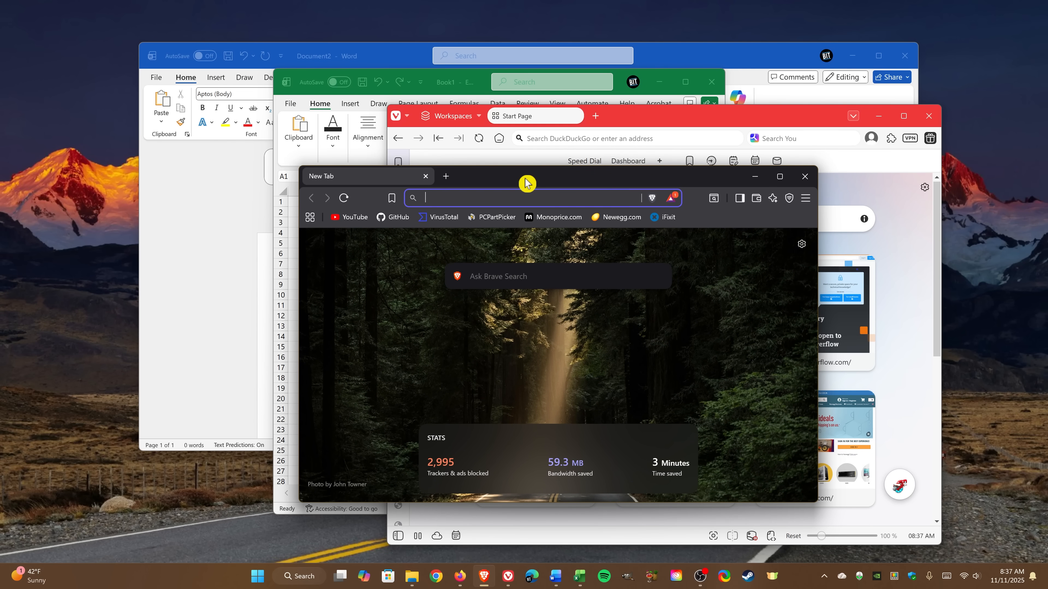
pyautogui.moveTo(526, 183); pyautogui.dragTo(586, 173)
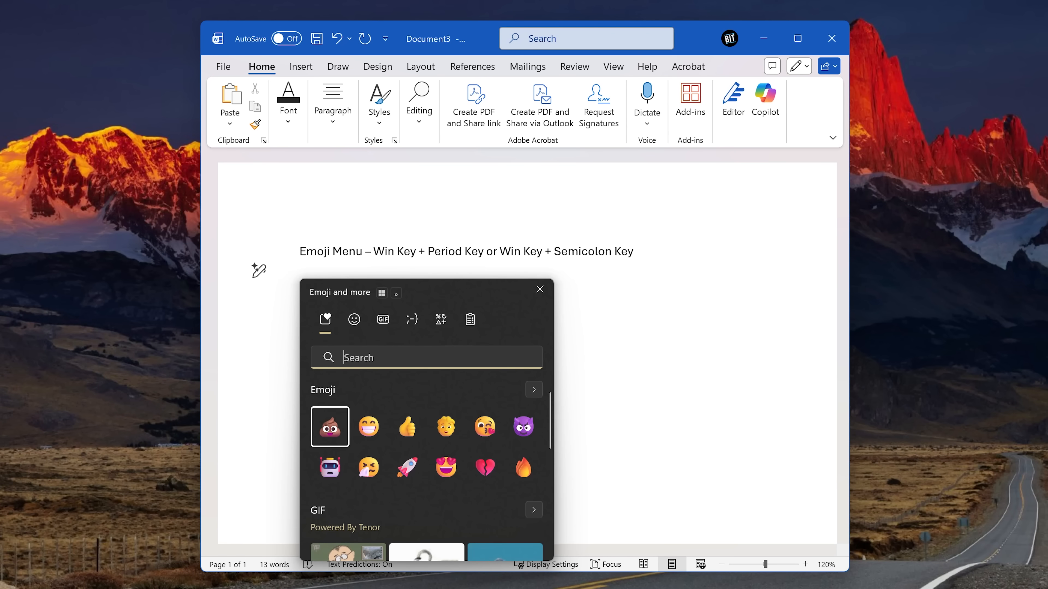
# - Search 'love' in the emoji panel, insert the heart-eyes emoji, then search 'poop'
pyautogui.write('love')
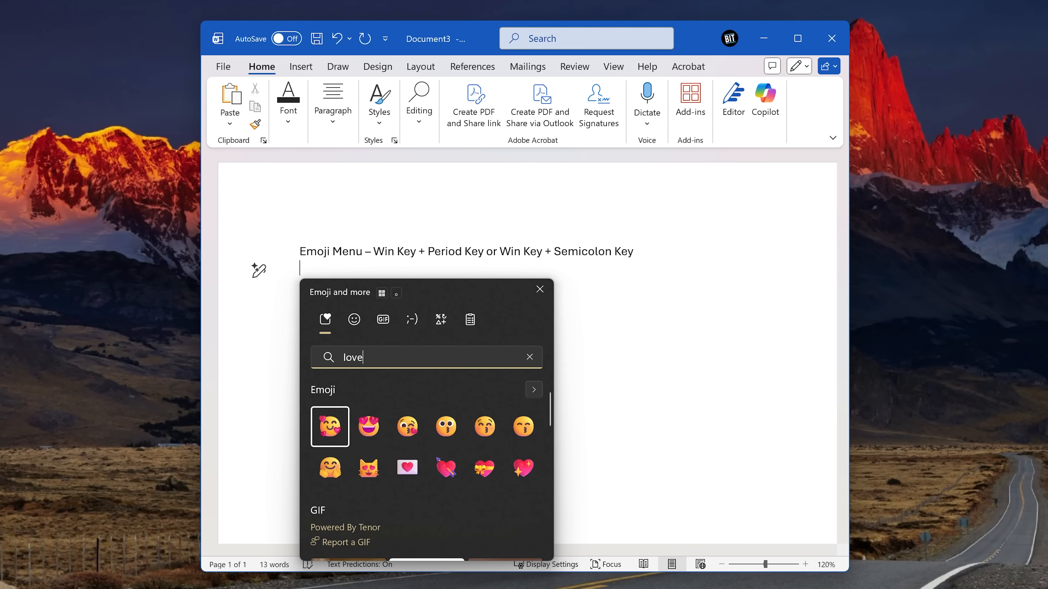
pyautogui.click(368, 426)
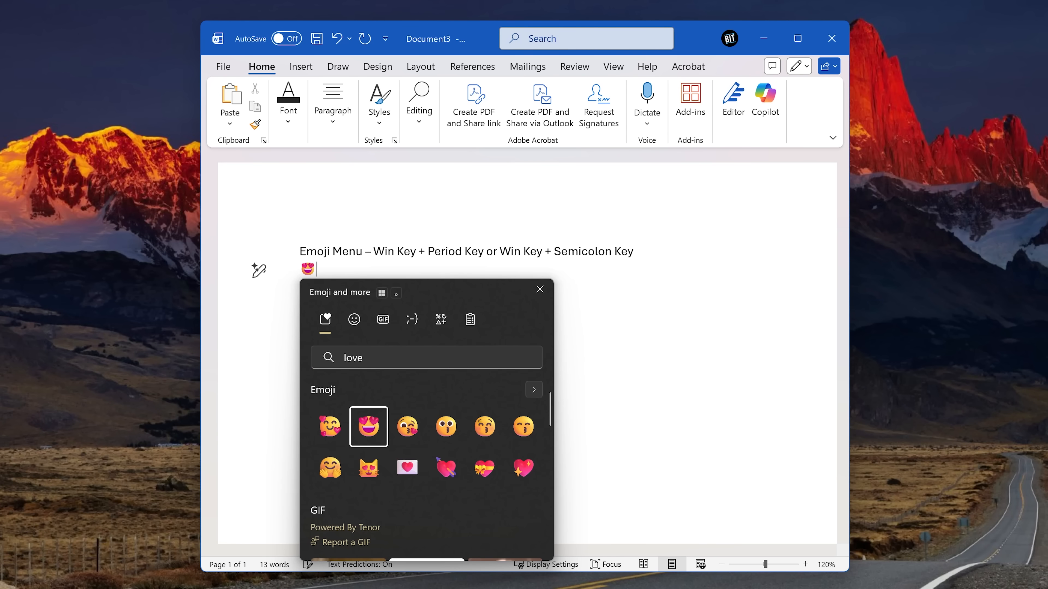
pyautogui.click(369, 426)
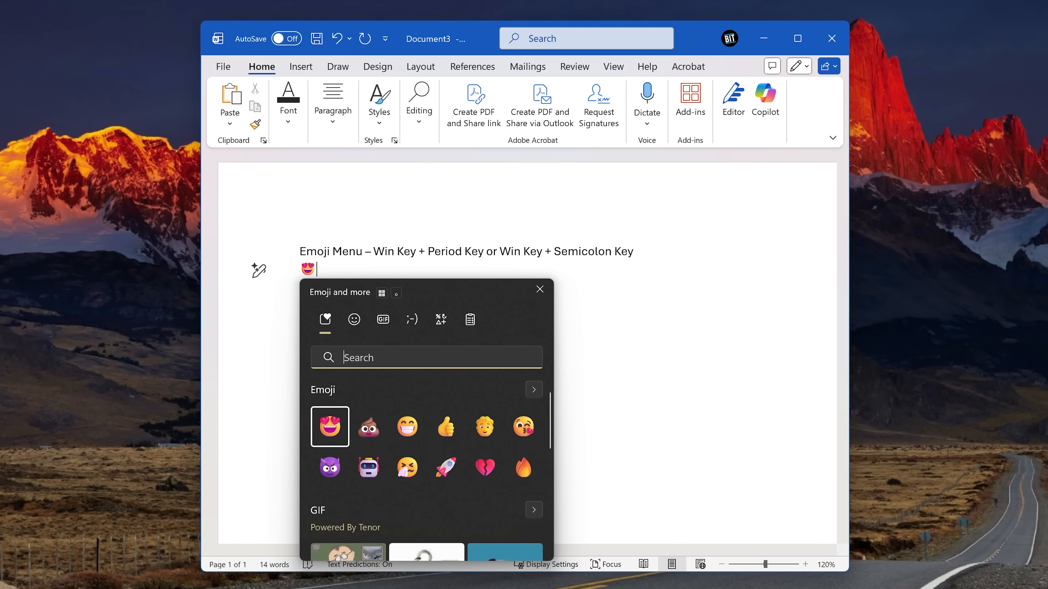
pyautogui.write('poop')
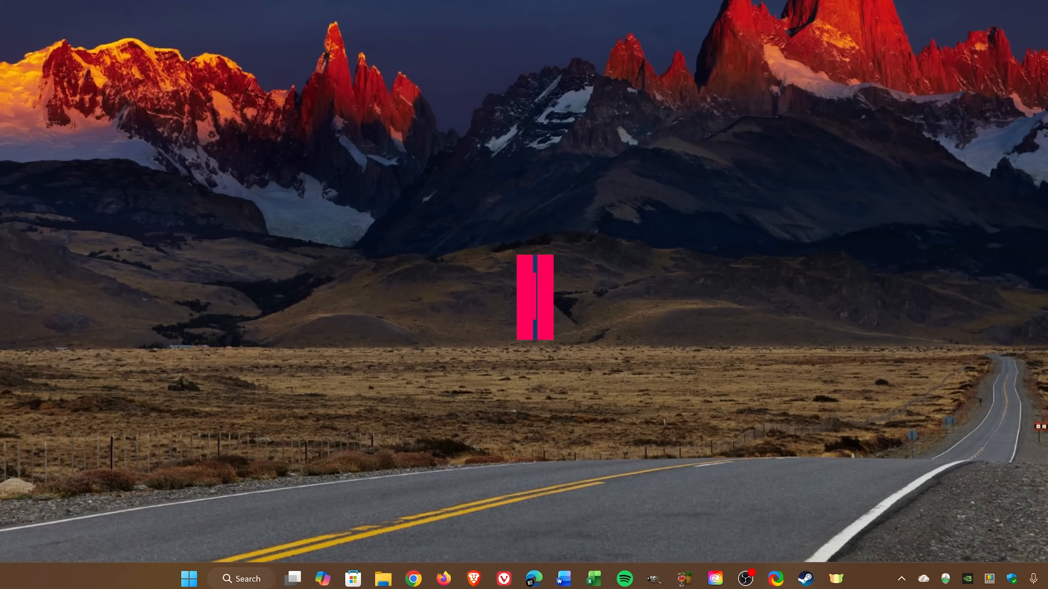
# - Focus the taskbar apps with Win+T and launch the Brave browser
pyautogui.press('Win+t')
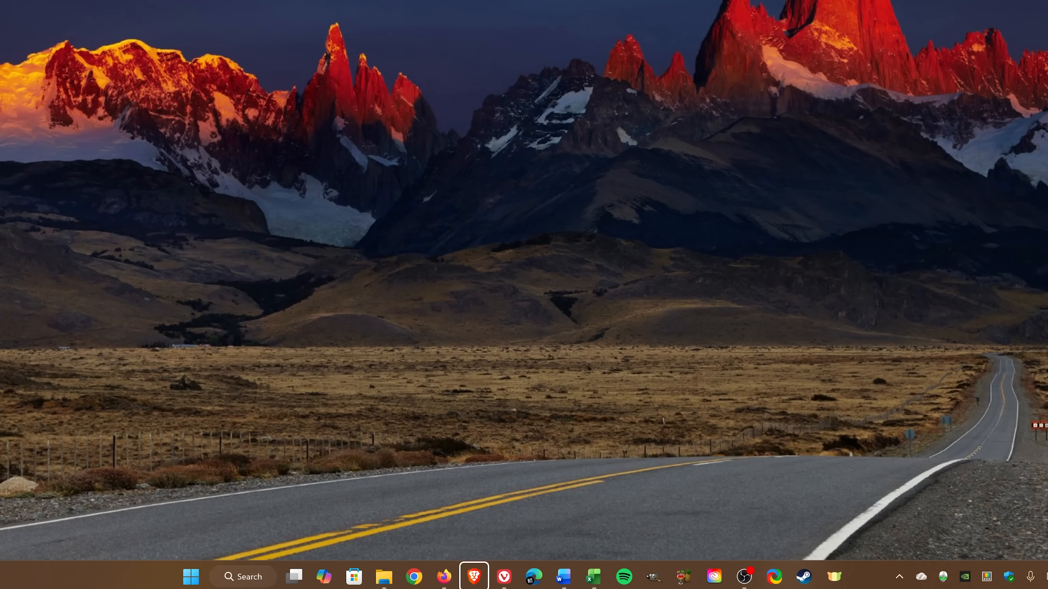
pyautogui.moveTo(474, 577)
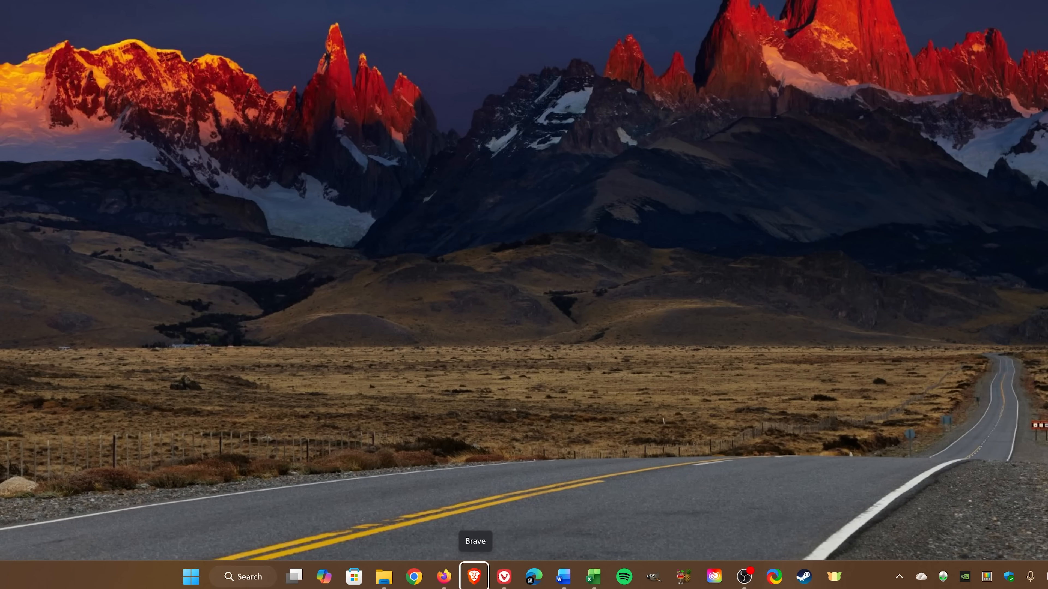
pyautogui.moveTo(654, 576)
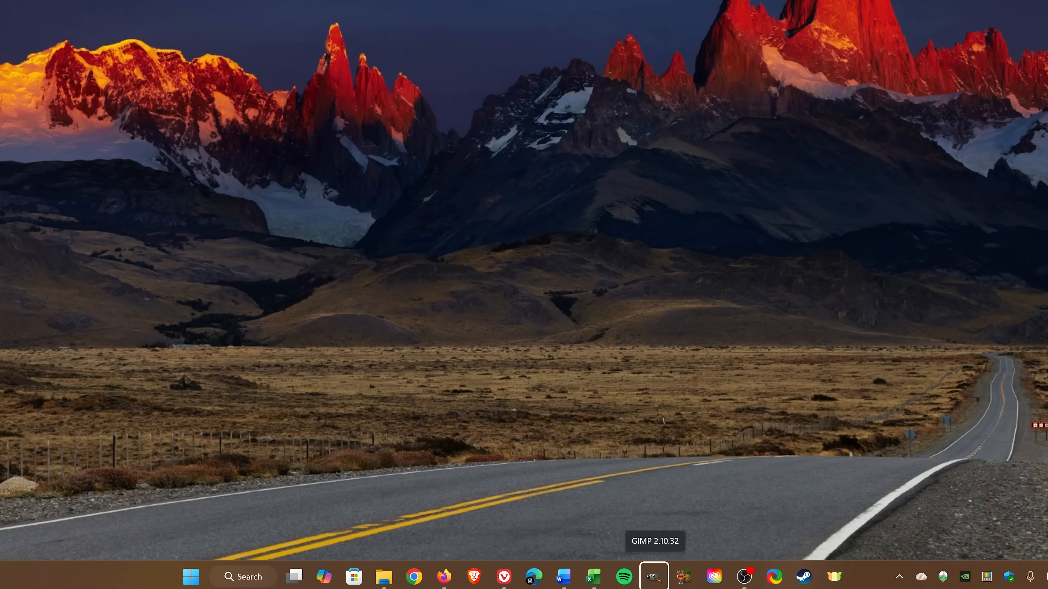
pyautogui.moveTo(414, 576)
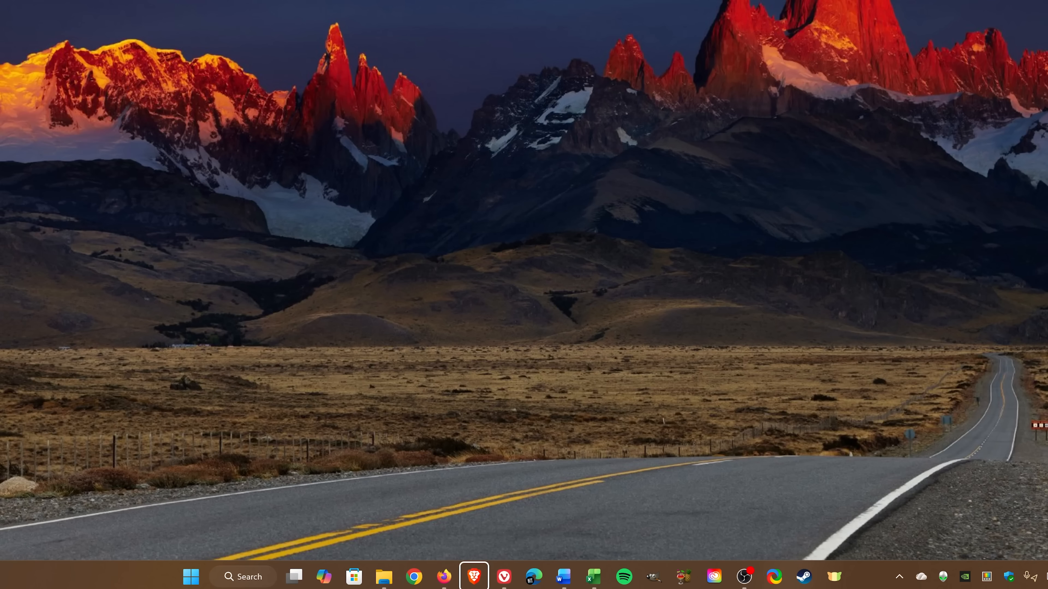
pyautogui.moveTo(473, 576)
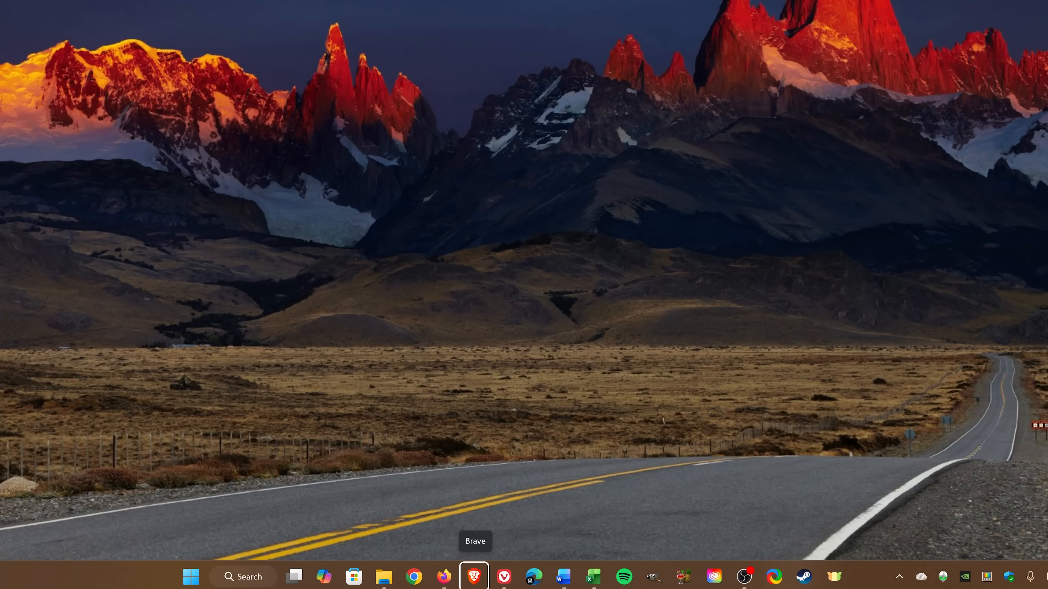
pyautogui.click(474, 576)
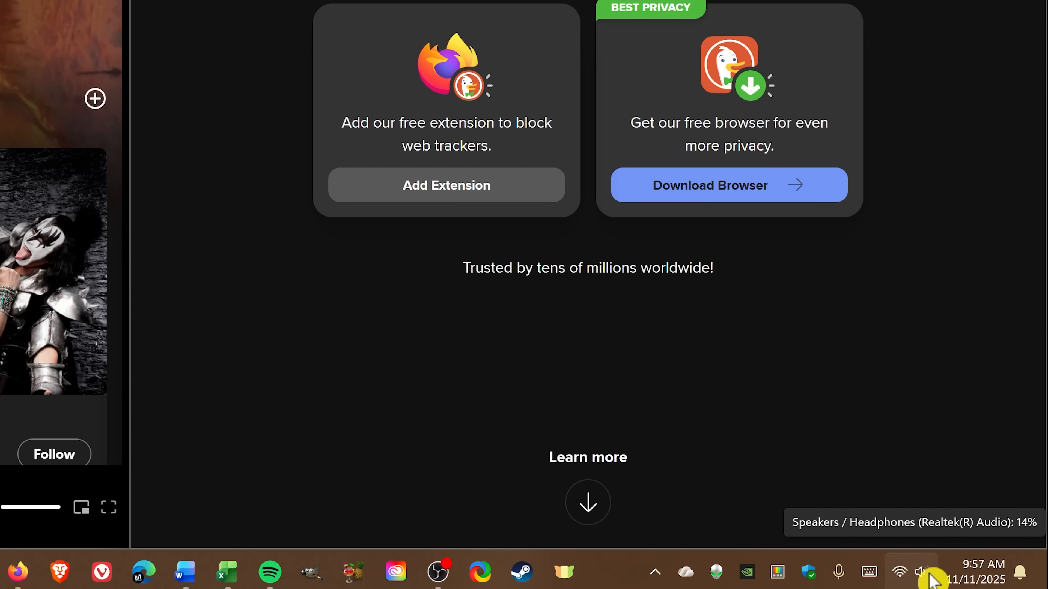
# - Open the volume mixer from the speaker icon, nudging overall volume to 32 and back to 14
pyautogui.rightClick(921, 572)
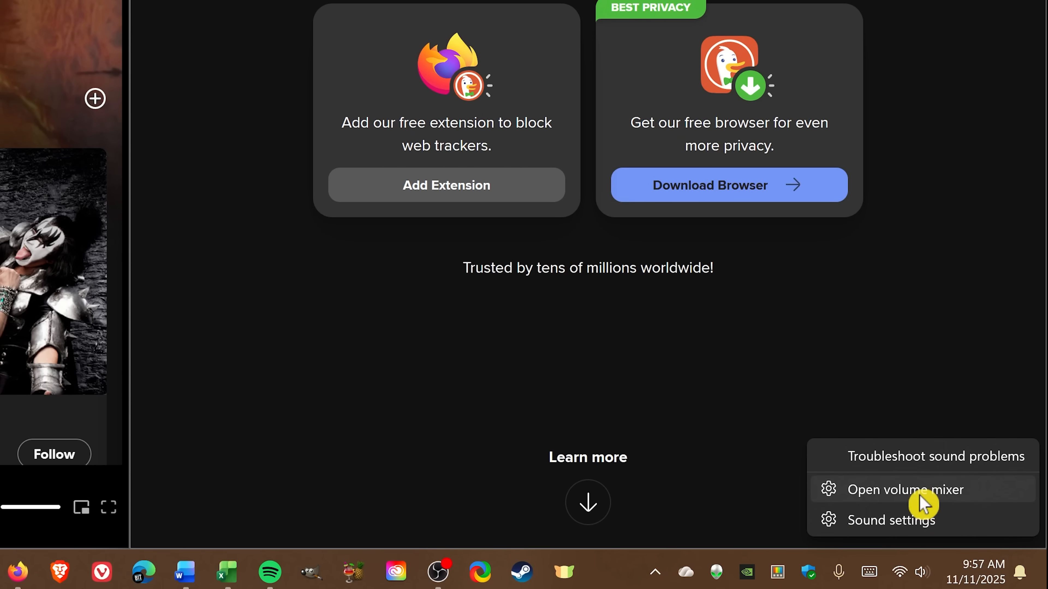
pyautogui.click(902, 489)
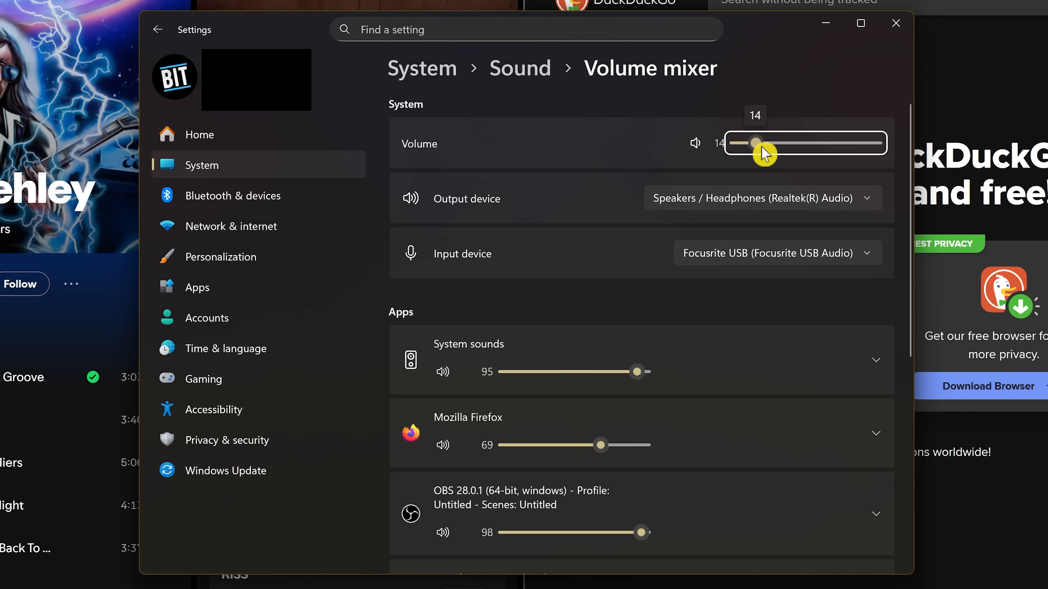
pyautogui.moveTo(756, 143); pyautogui.dragTo(785, 143)
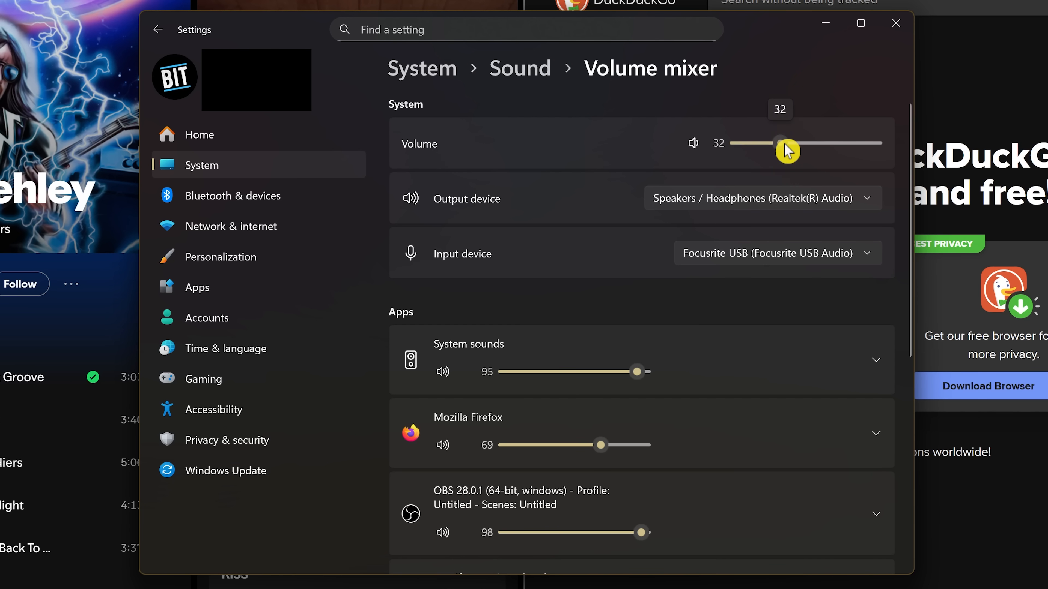
pyautogui.moveTo(787, 143); pyautogui.dragTo(760, 148)
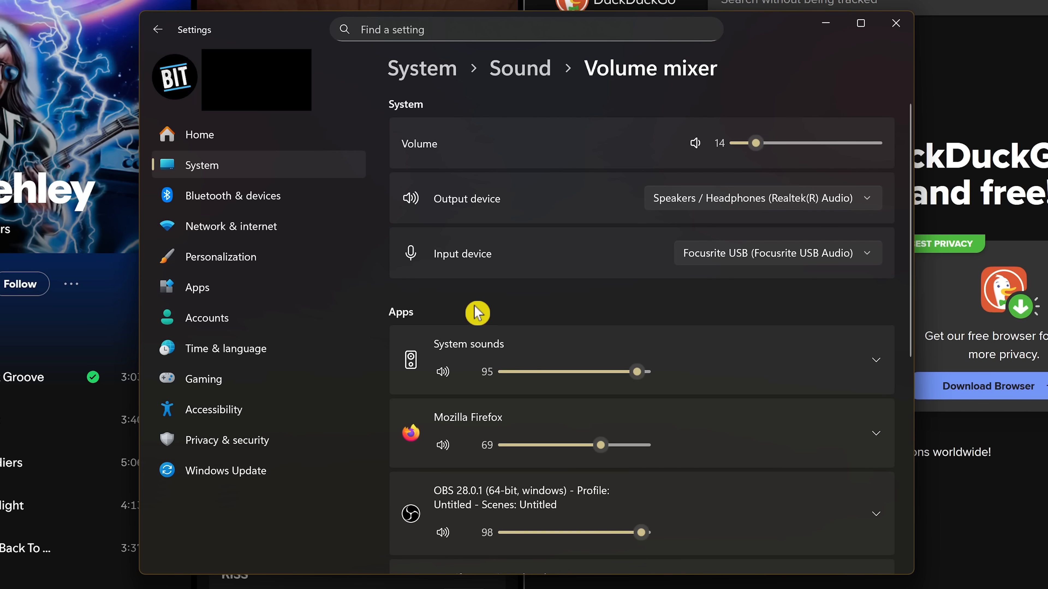
# - Set System sounds to 88, raise Firefox to 82 and lower Spotify to 24
pyautogui.scroll(-3)
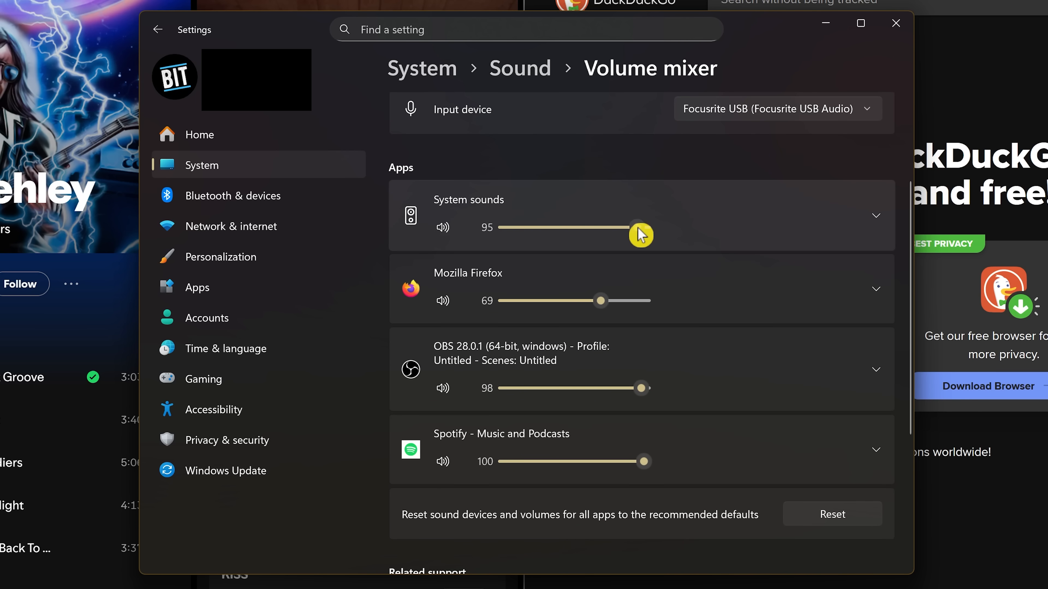
pyautogui.moveTo(640, 234); pyautogui.dragTo(584, 227)
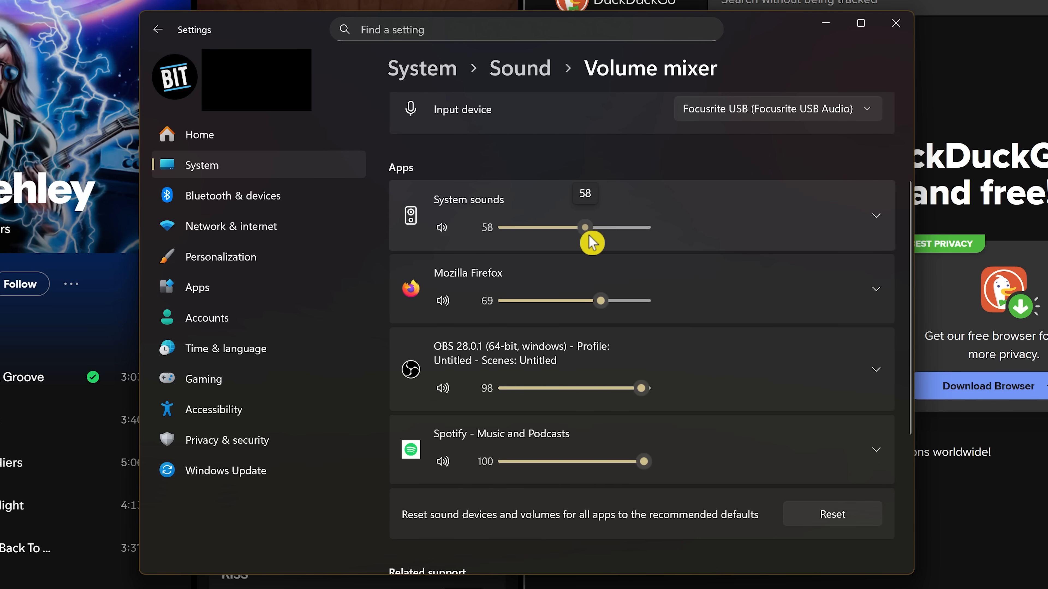
pyautogui.moveTo(585, 227); pyautogui.dragTo(626, 227)
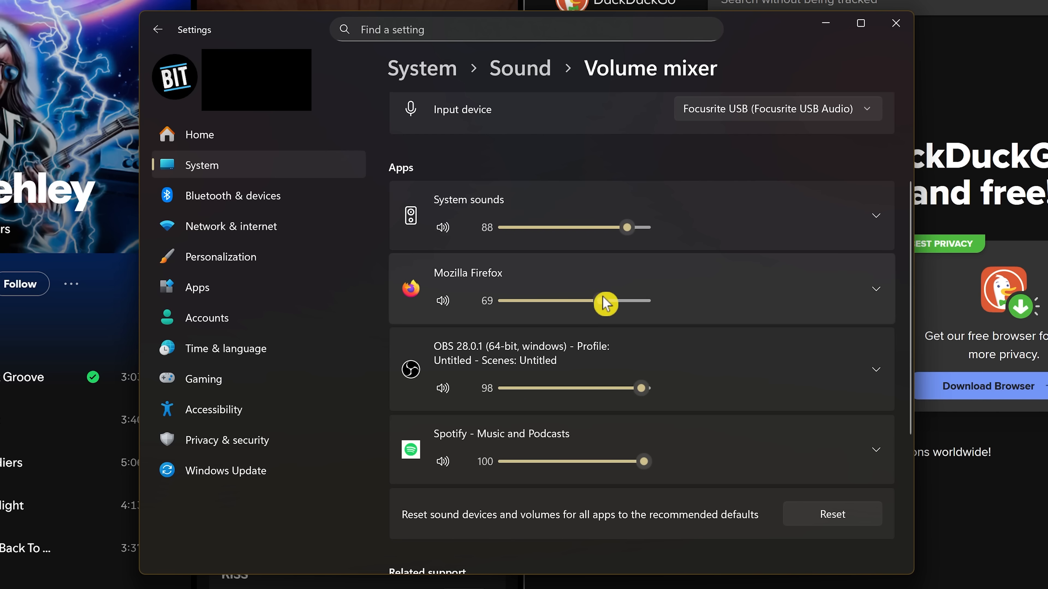
pyautogui.moveTo(605, 301); pyautogui.dragTo(626, 302)
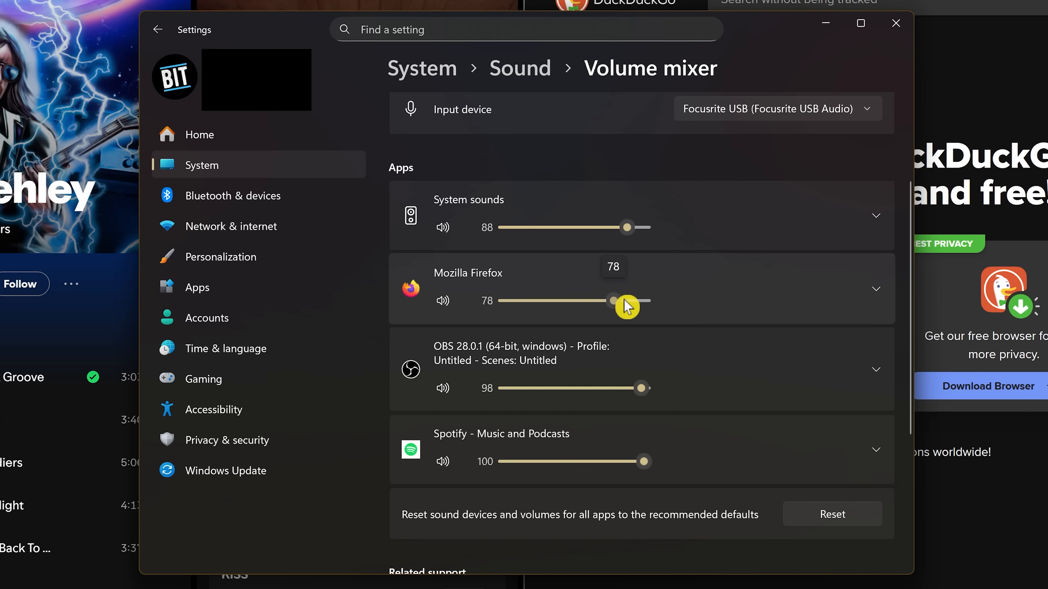
pyautogui.moveTo(642, 461); pyautogui.dragTo(544, 461)
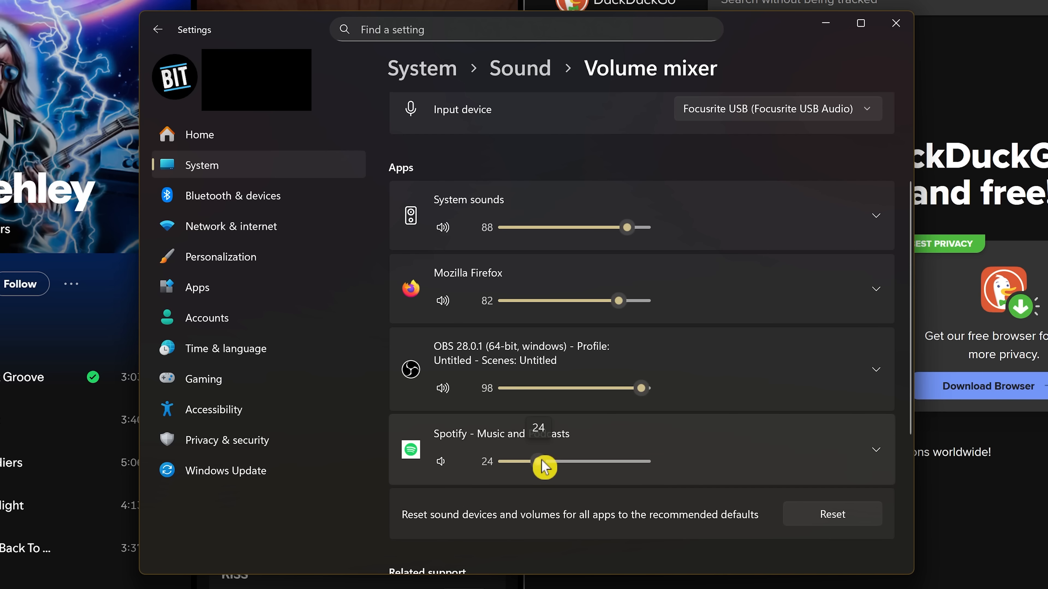